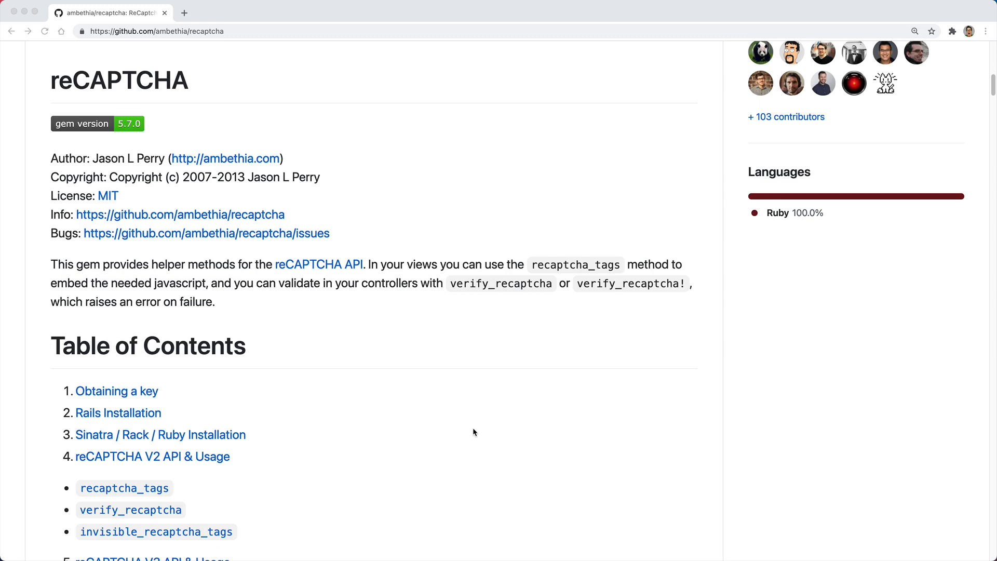
mouse_move(414, 244)
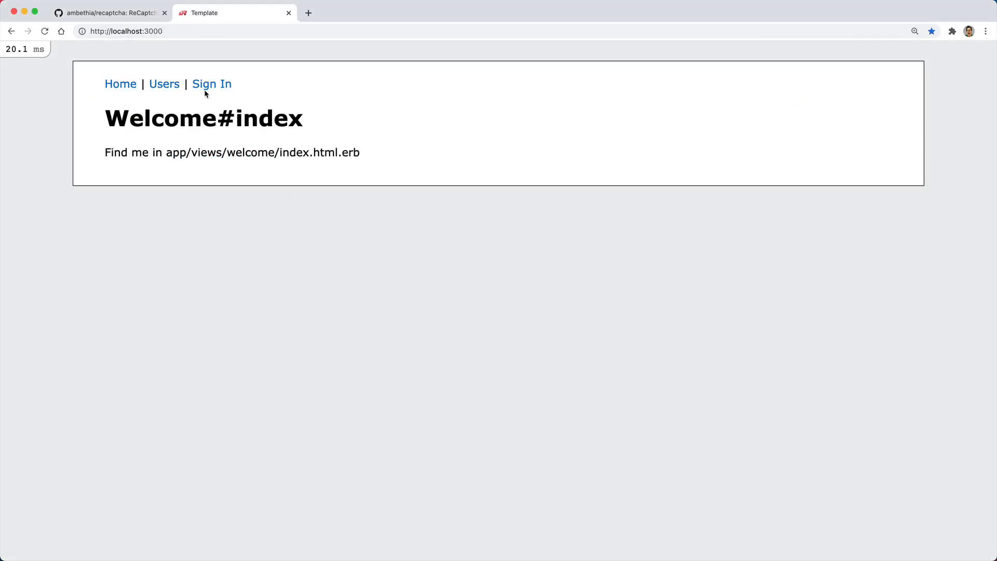
mouse_move(211, 84)
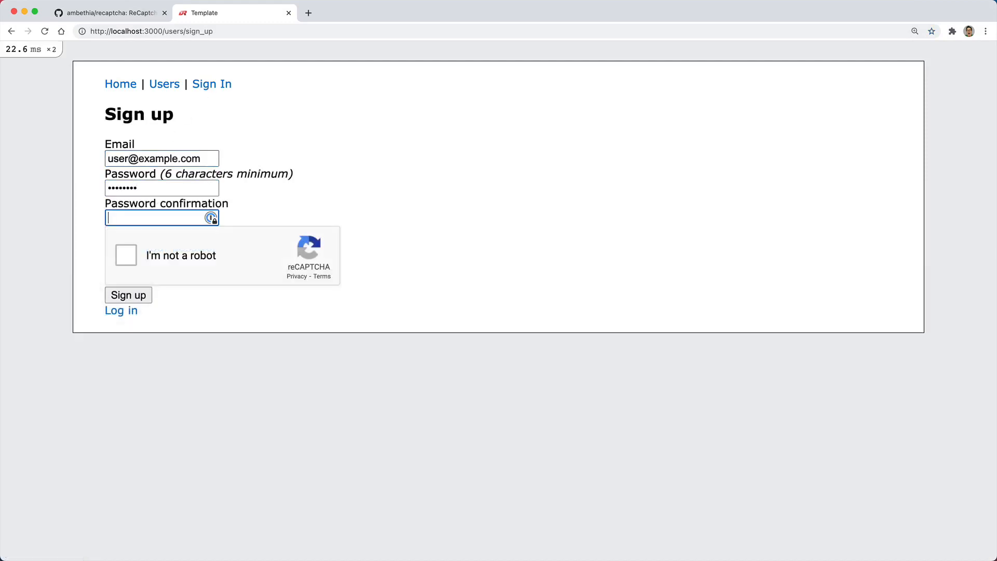
Step: Submit the sign-up form without ticking the captcha, then re-fill the passwords and tick the captcha
click(127, 294)
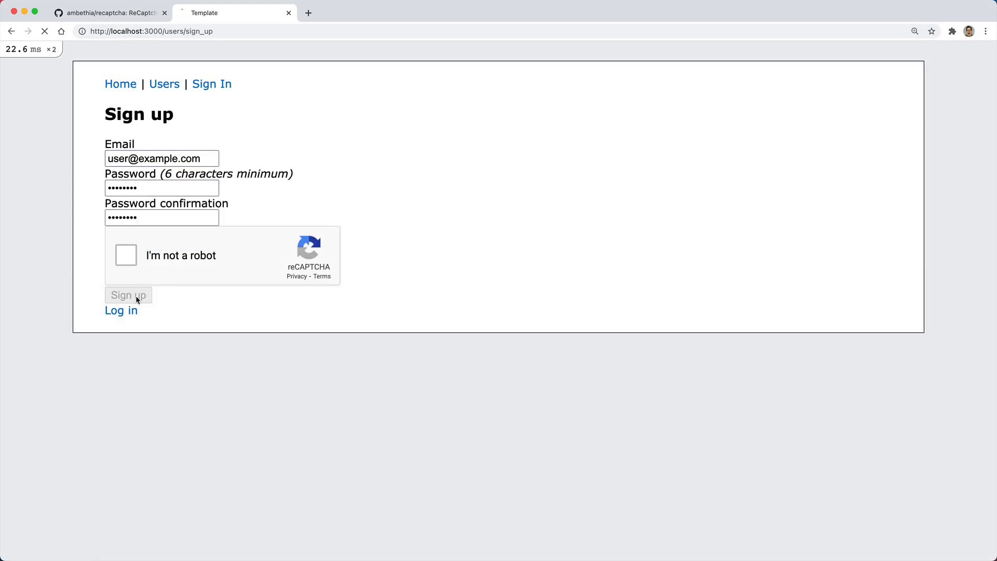
click(128, 295)
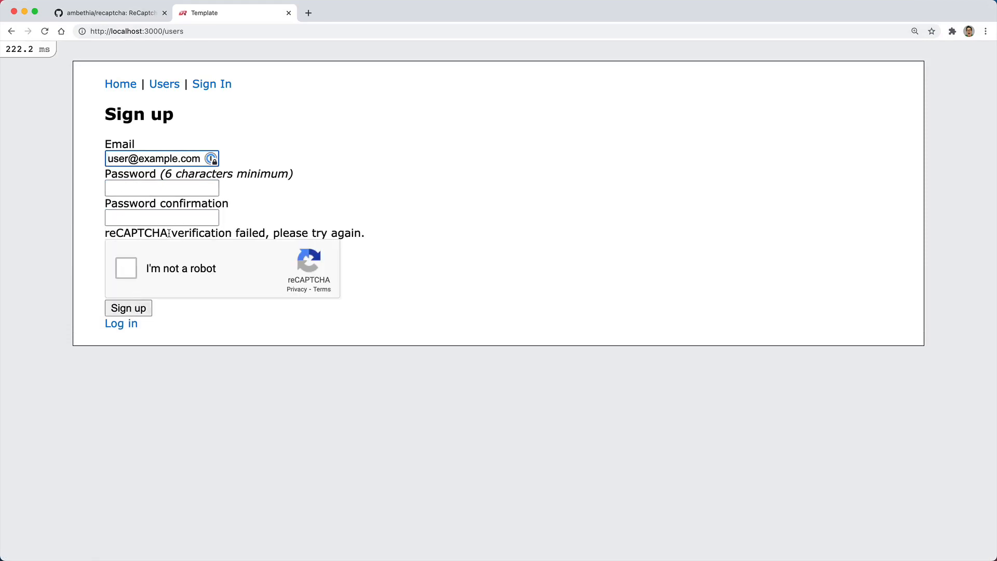
click(161, 187)
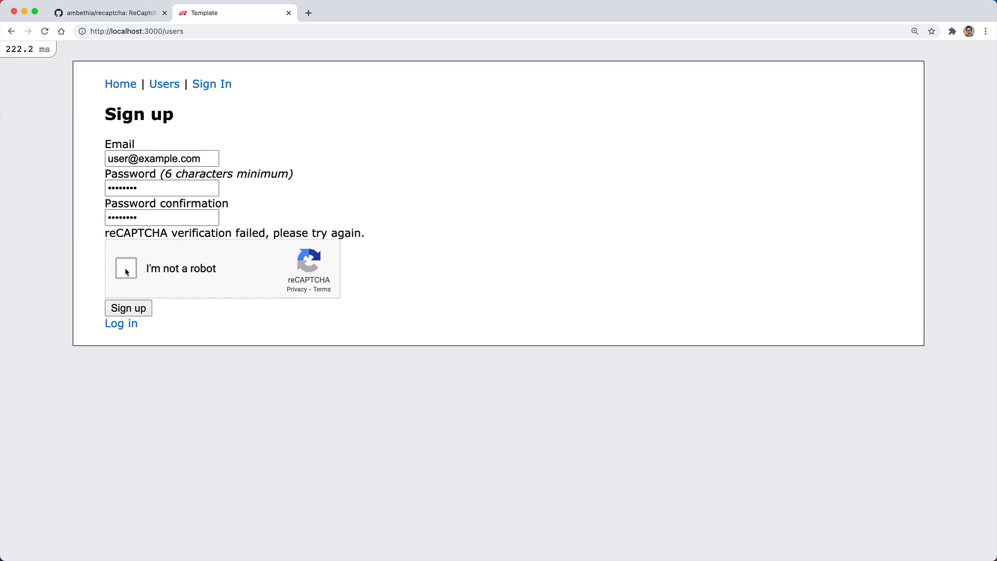
click(126, 268)
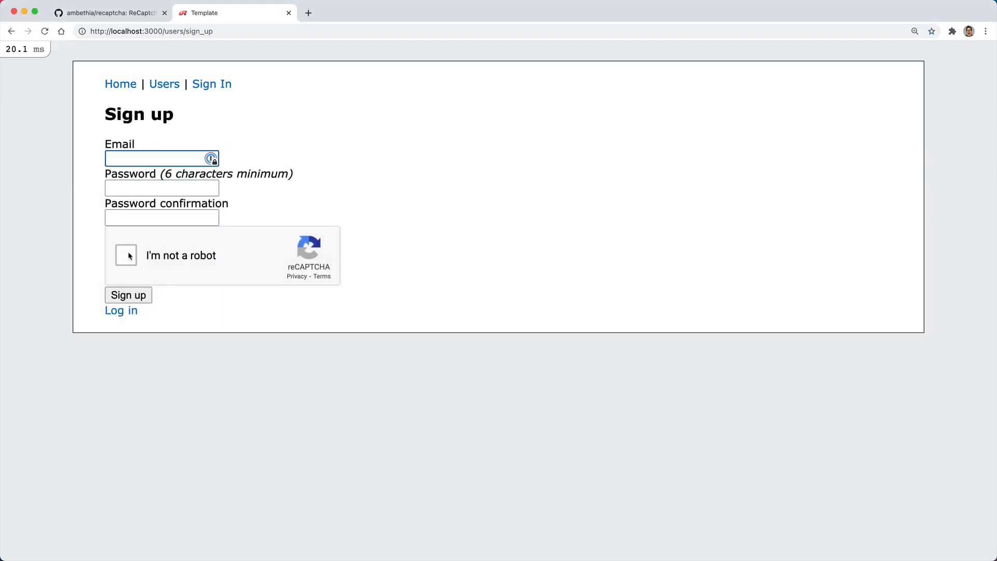
Step: Tick 'I'm not a robot' on the fresh form and switch to the recaptcha gem README
click(126, 255)
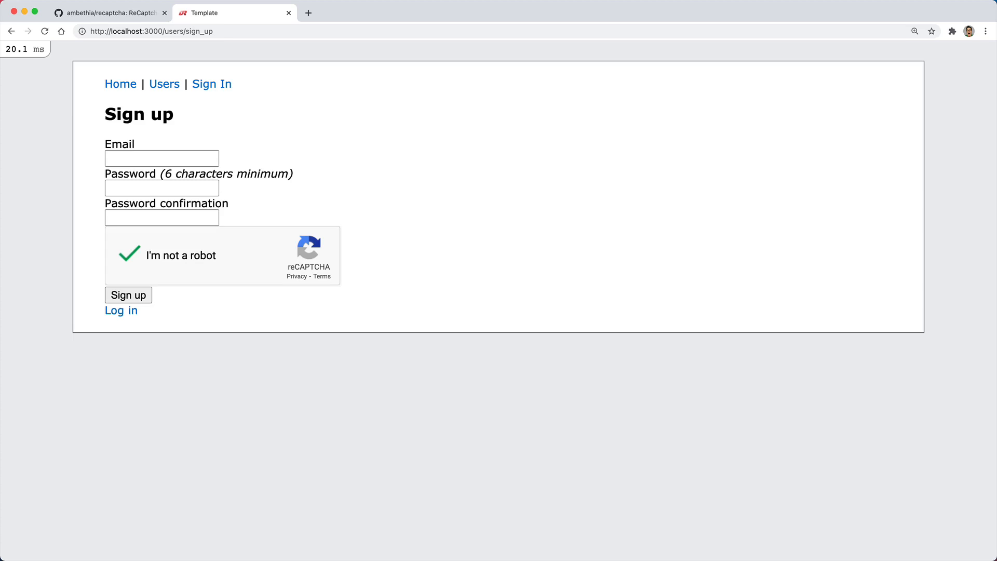
click(108, 13)
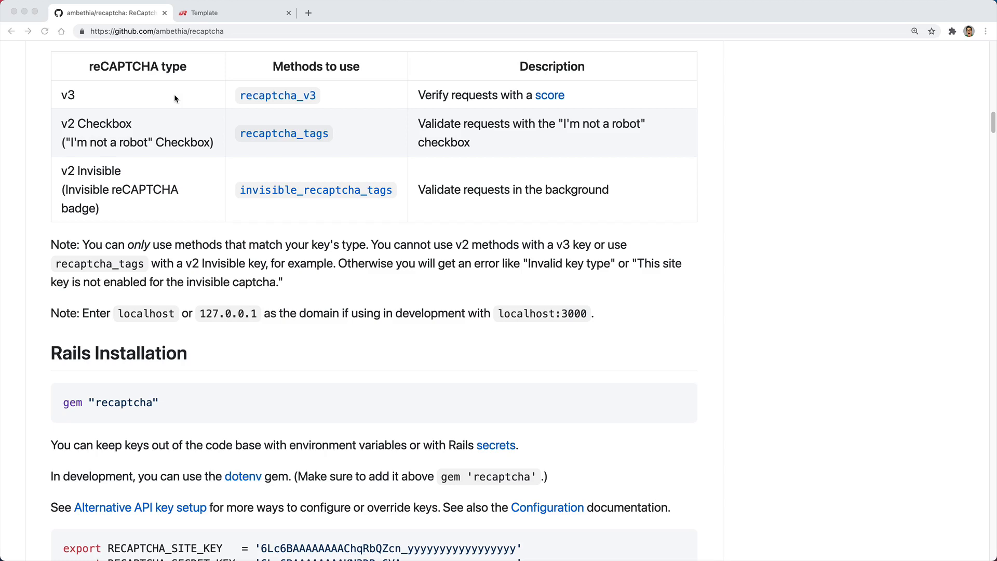
click(226, 13)
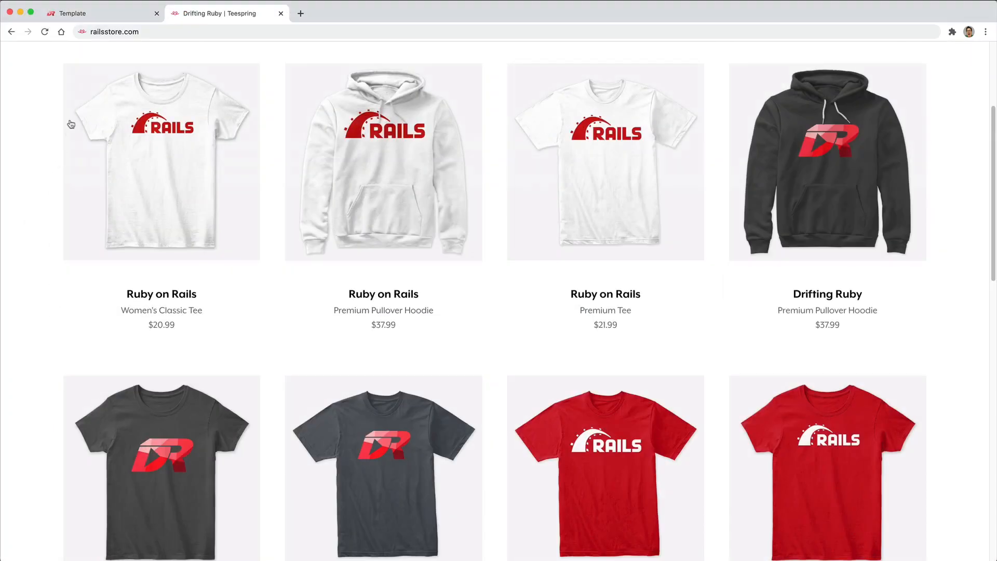
mouse_move(133, 46)
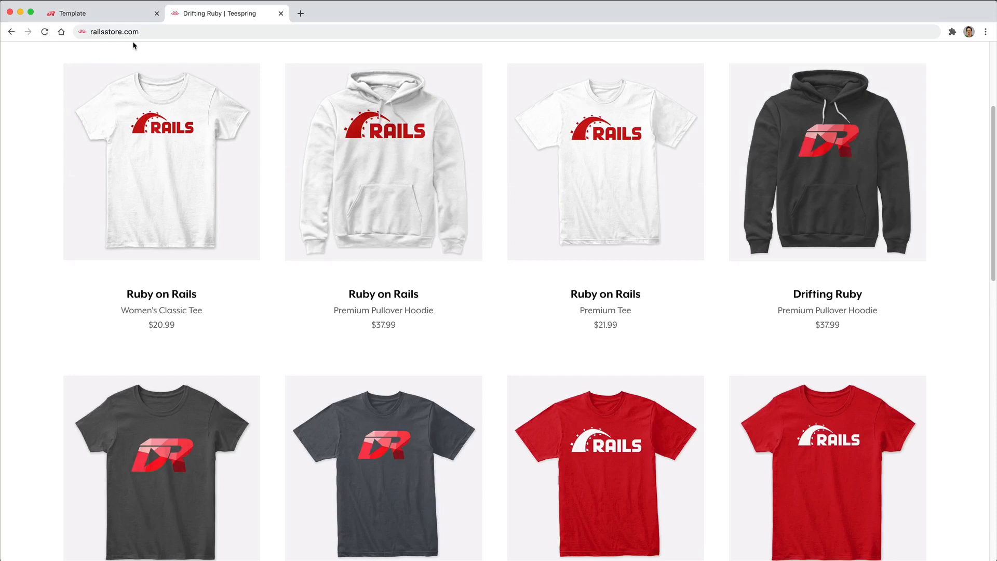
mouse_move(159, 125)
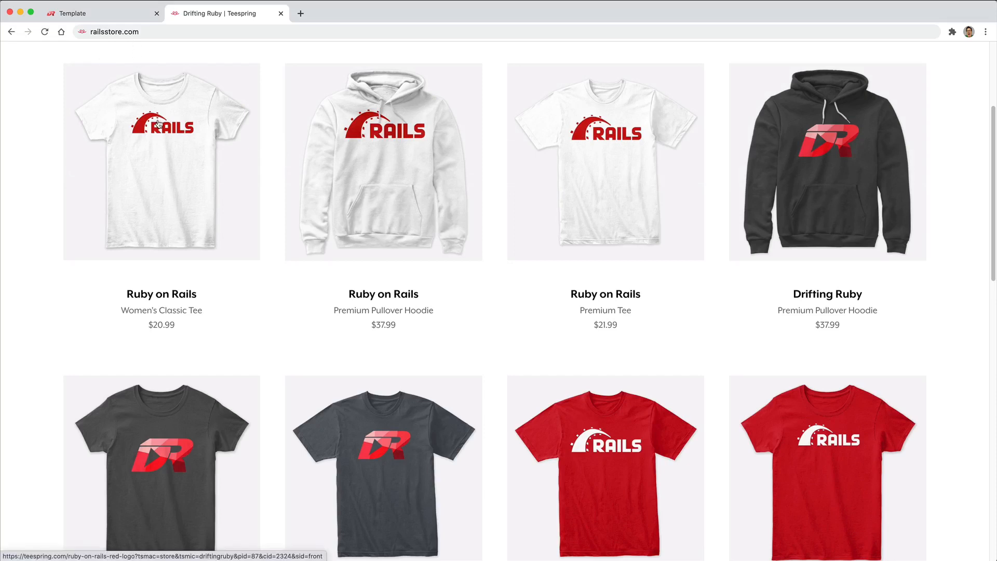
mouse_move(487, 343)
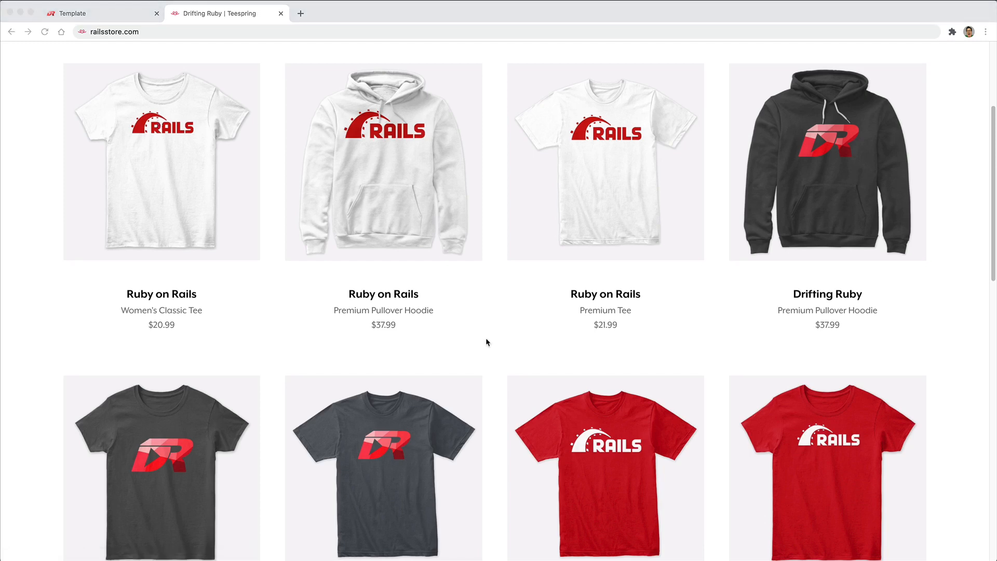
click(108, 12)
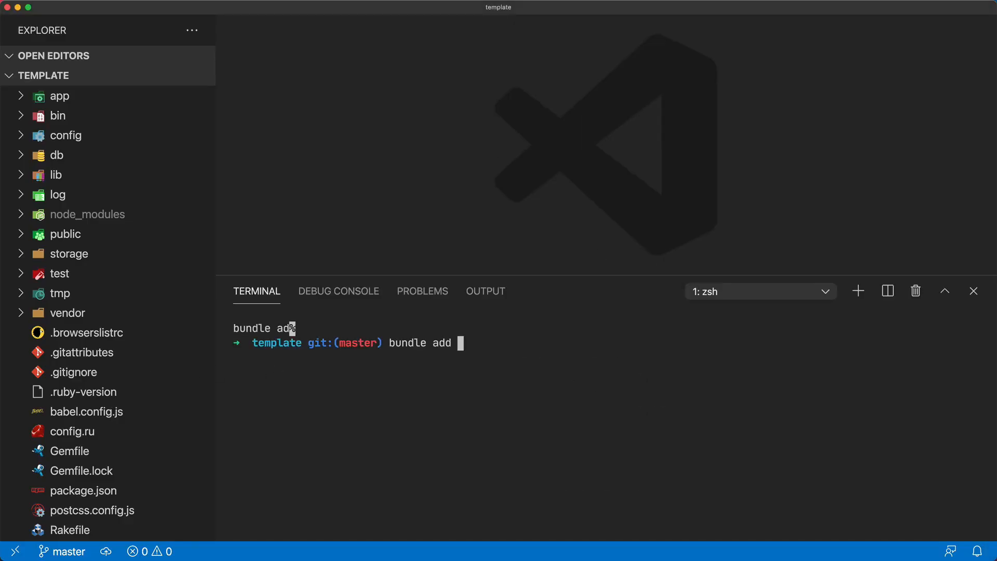
Step: Run 'bundle add recaptcha' and start typing 'rails credentials:edit --environment development'
text(recaptcha)
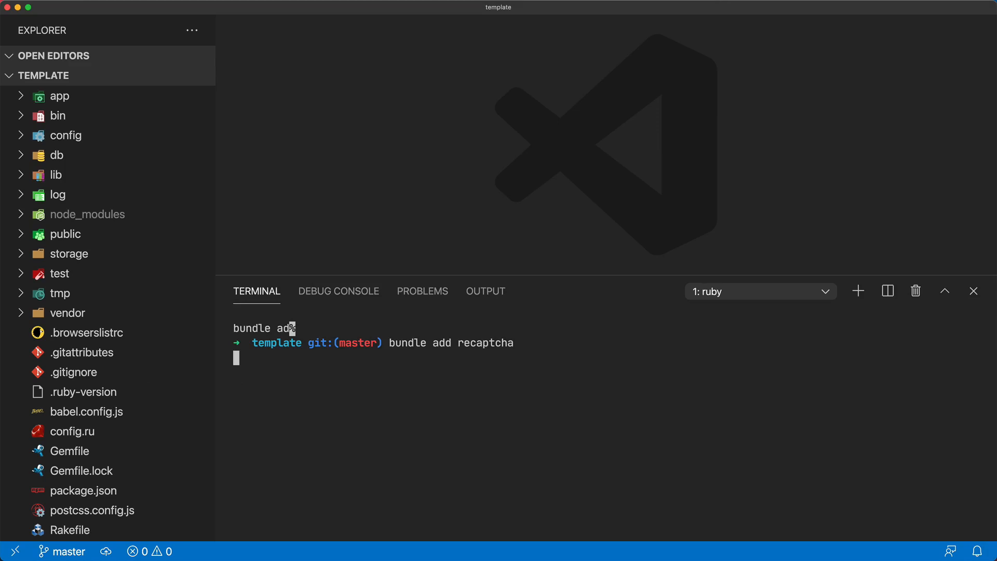
key(enter)
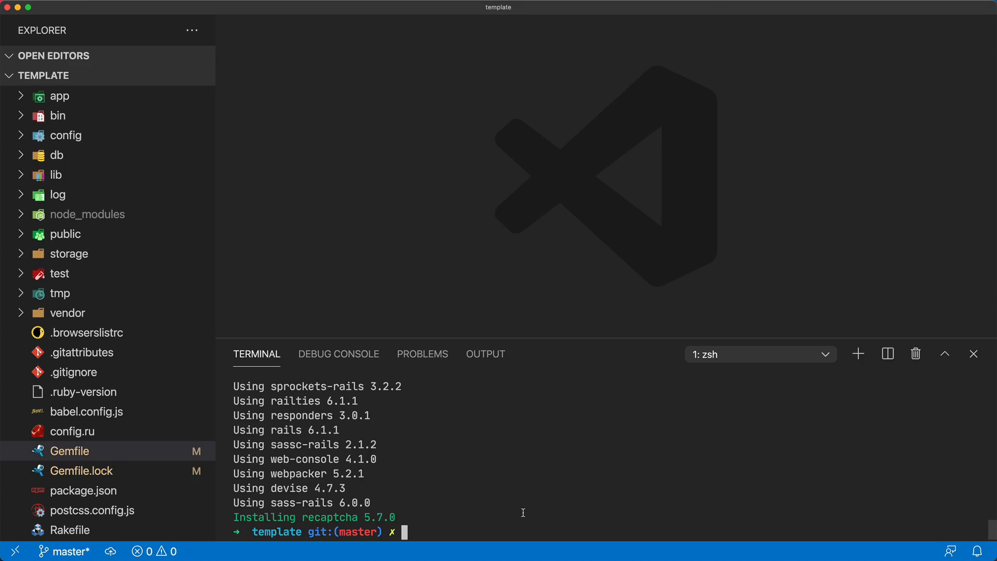
text(rails credentials:edit --environment development)
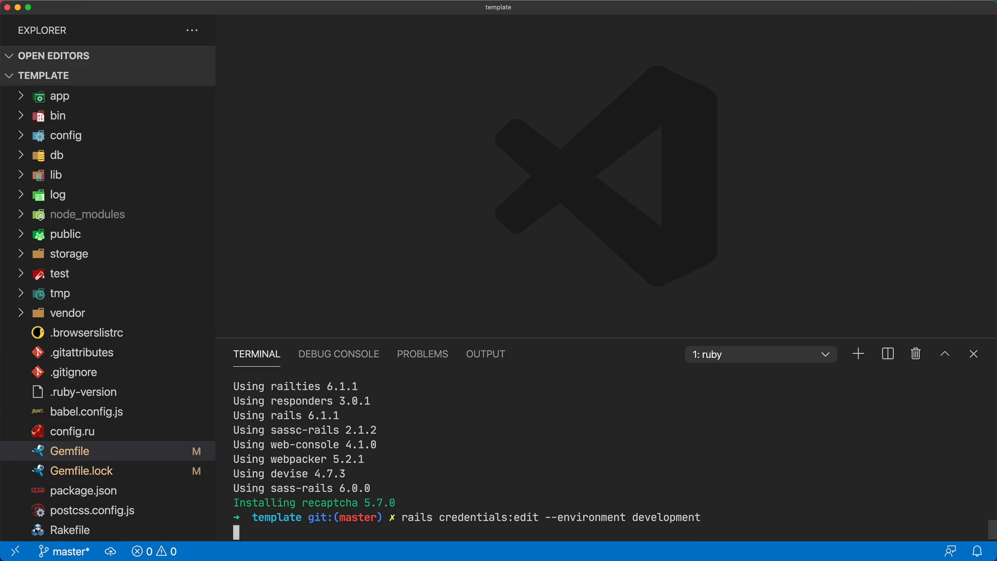
Step: Run the development credentials edit and add blank recaptcha_site_key and recaptcha_secret_key entries
key(enter)
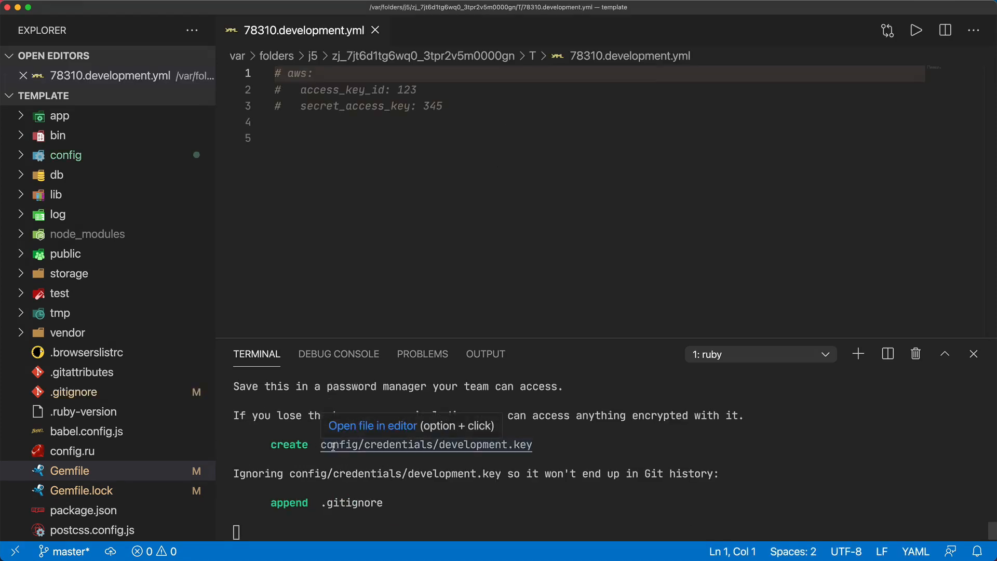
mouse_move(545, 443)
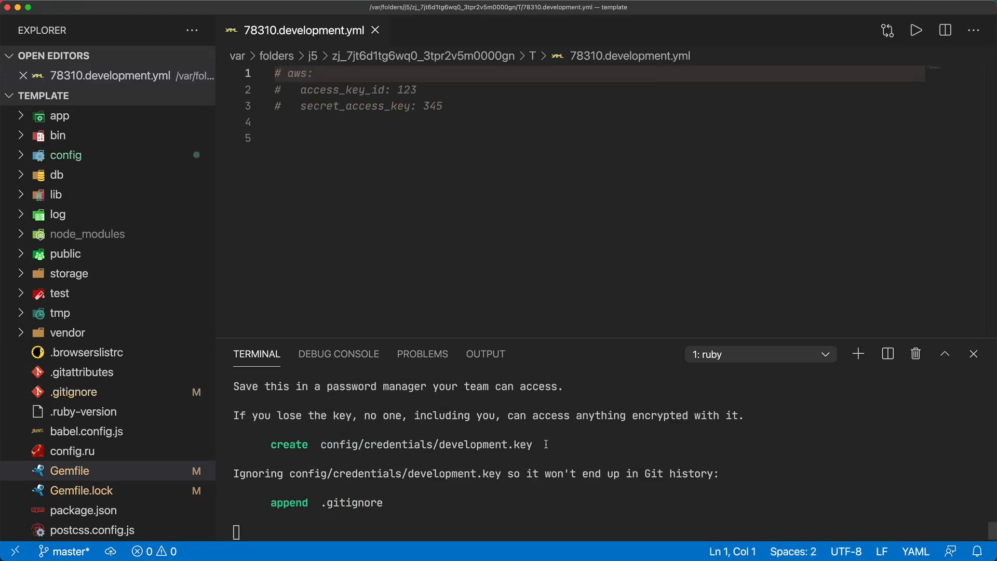
click(65, 154)
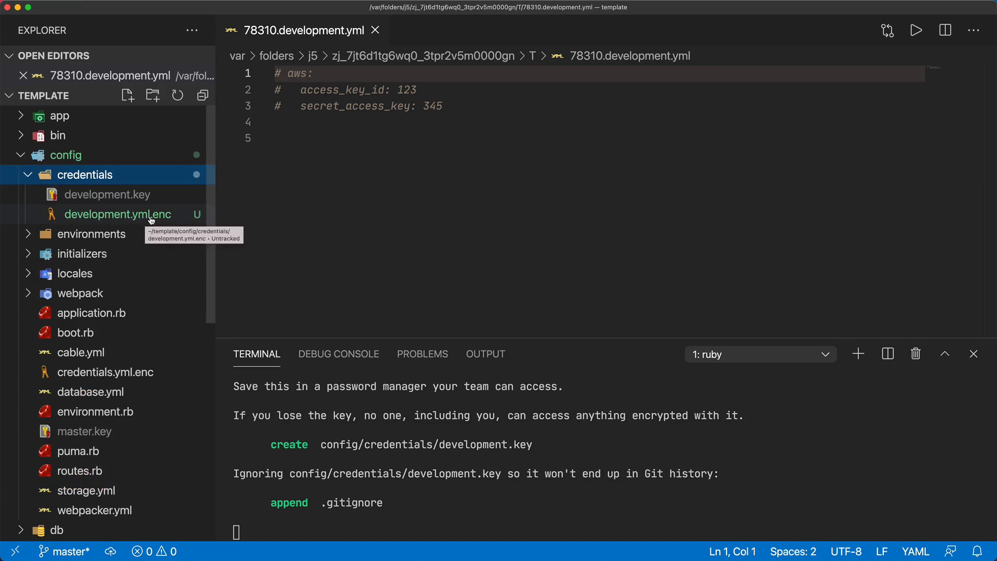
text(re)
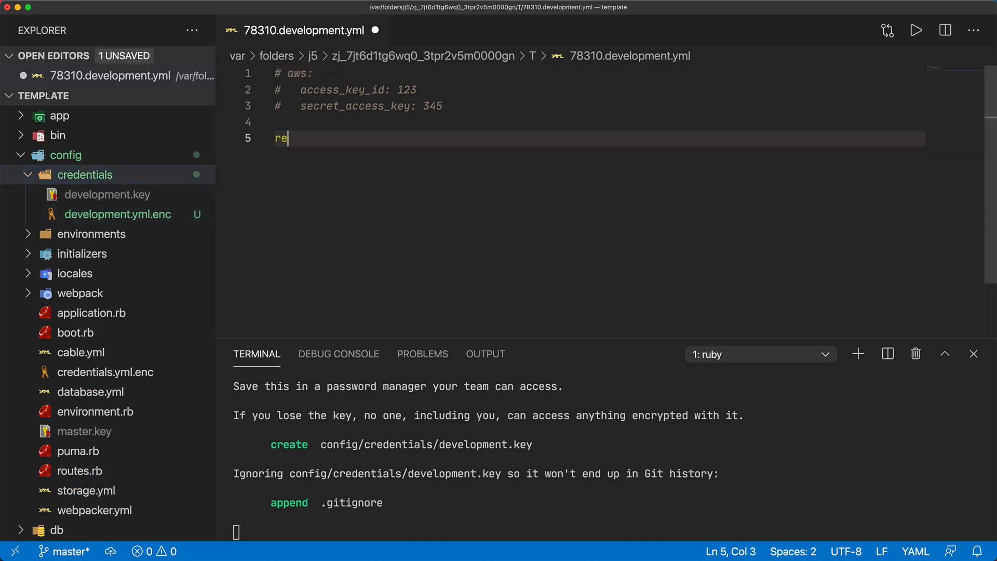
text(captcha_site_)
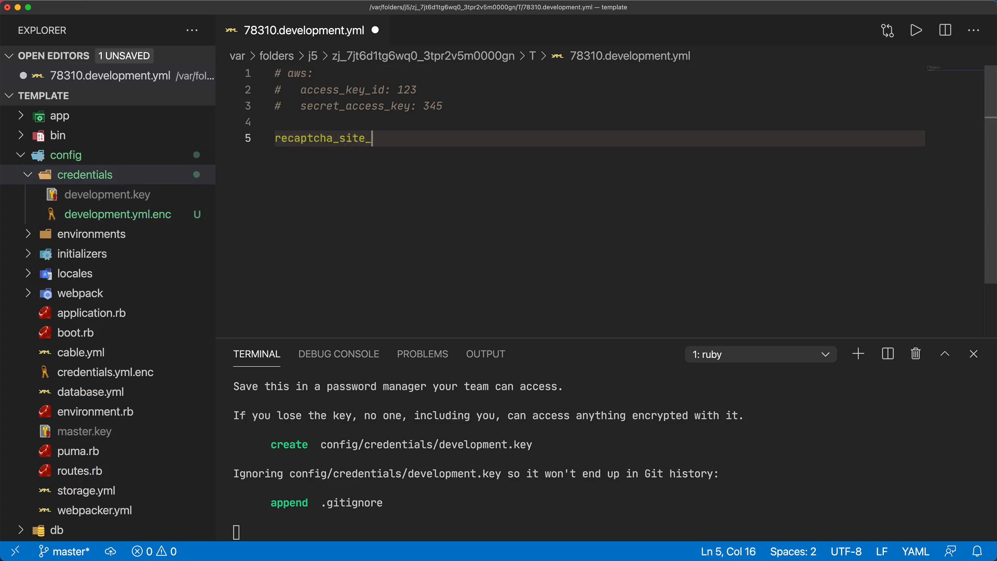
text(key:)
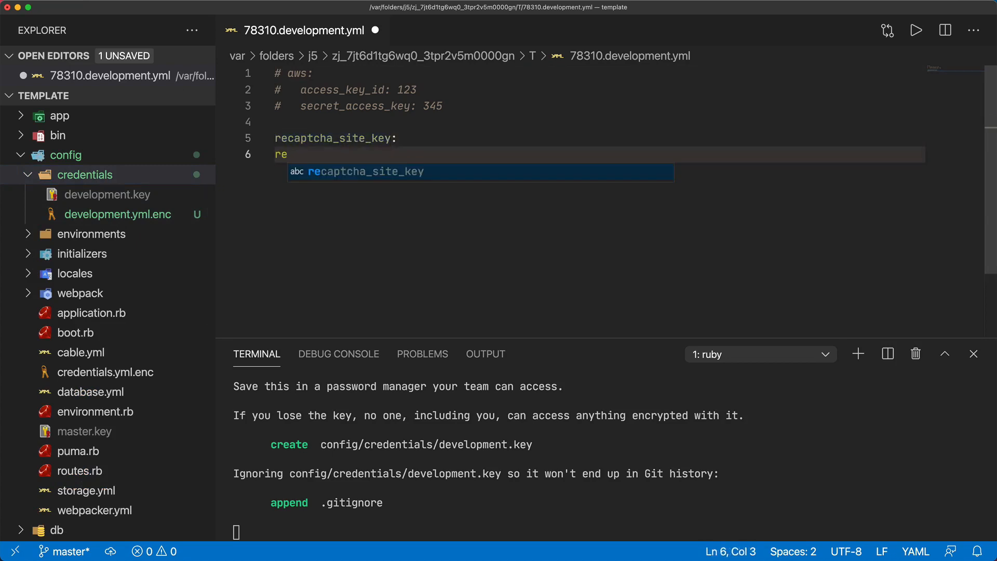
text(captcha_sec)
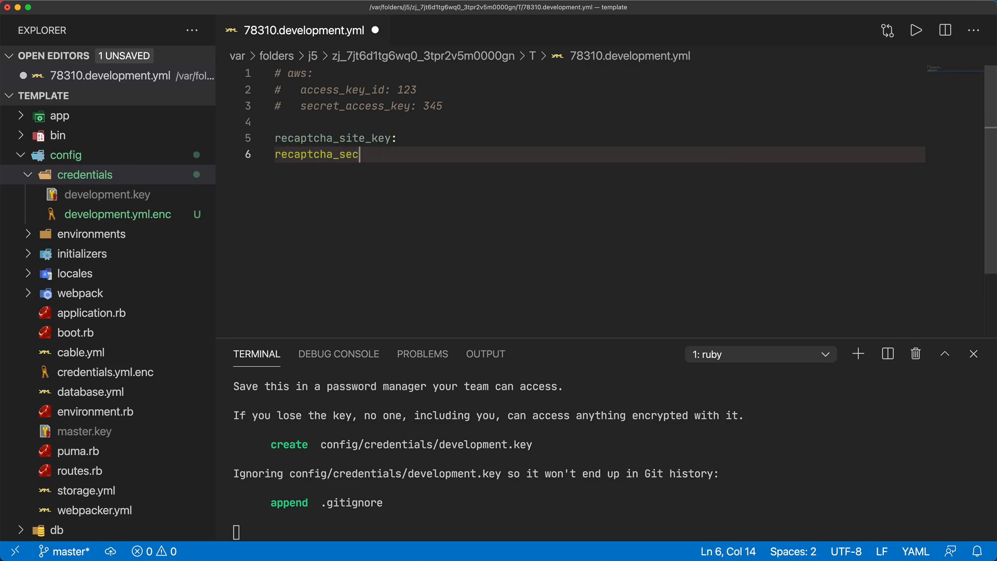
text(ret_key:)
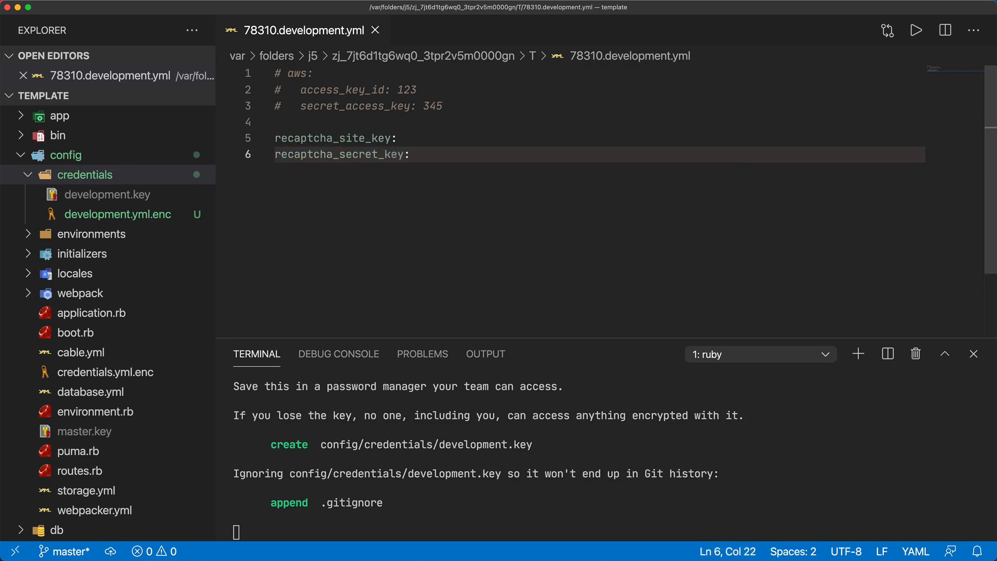
mouse_move(392, 412)
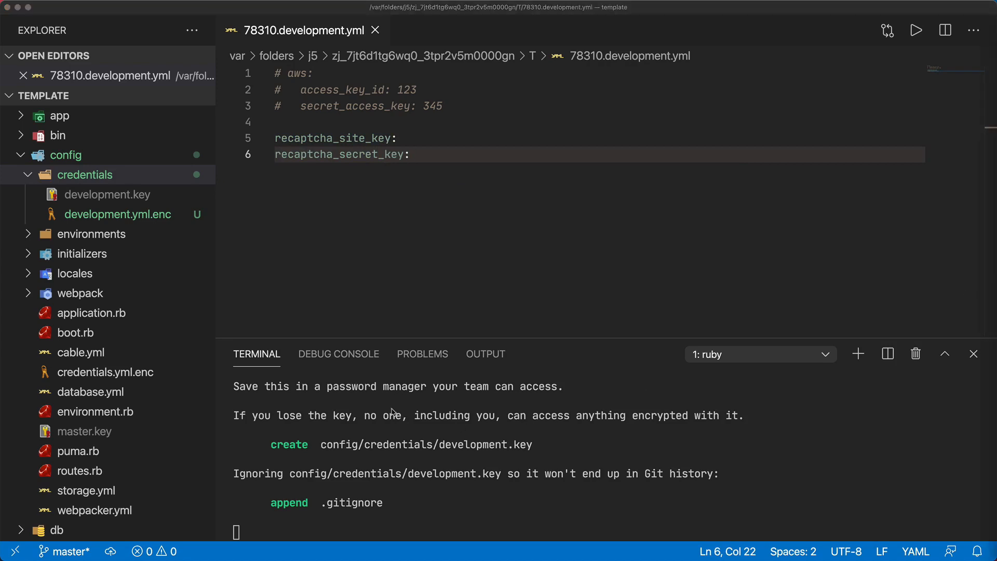
text(RECAPTCHA_SITE_KEY)
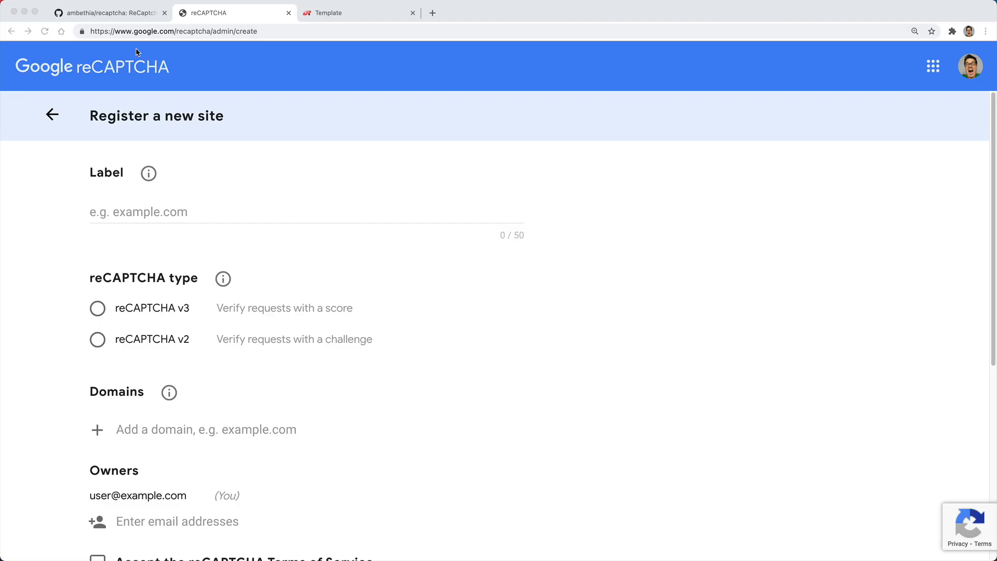
Step: Register the 'recaptcha example' v2 site for localhost and copy its site key
text(recaptcha example)
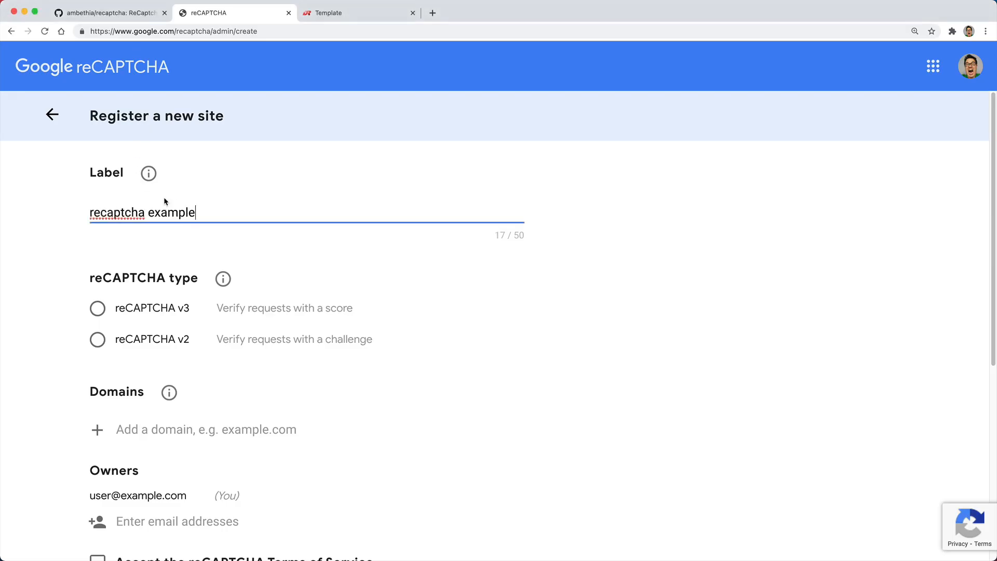
click(97, 339)
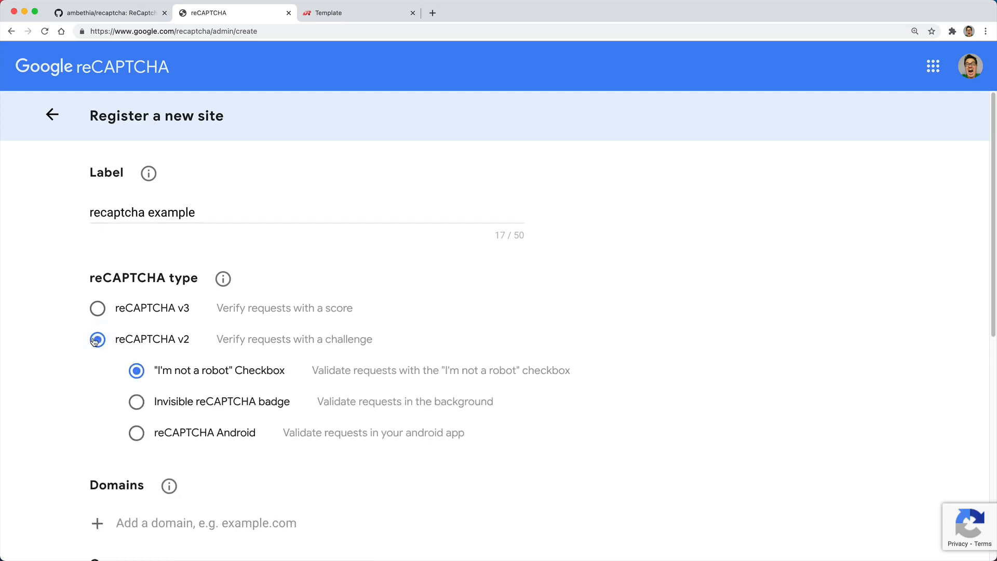
scroll(down, 3)
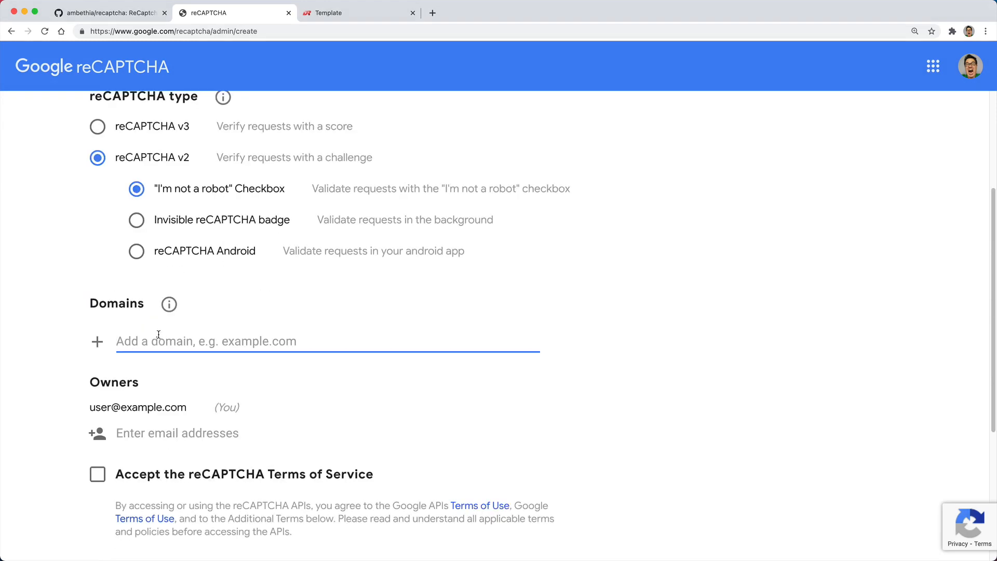
text(localhost)
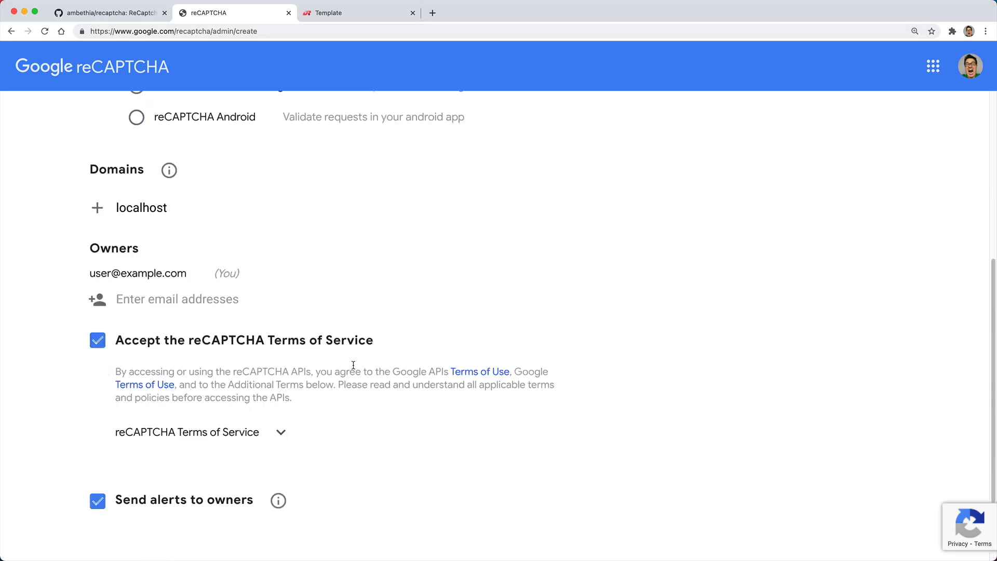
scroll(down, 3)
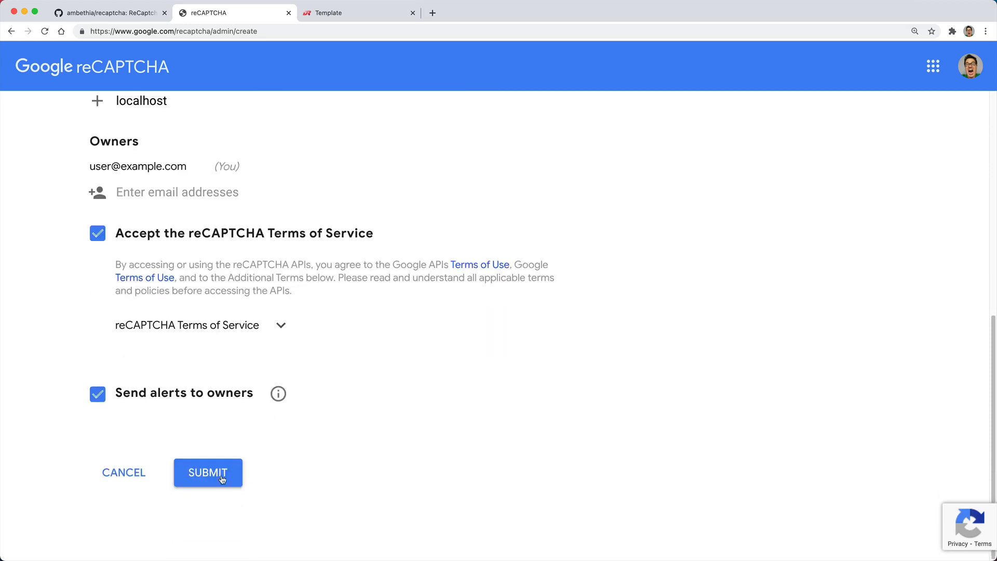
click(207, 472)
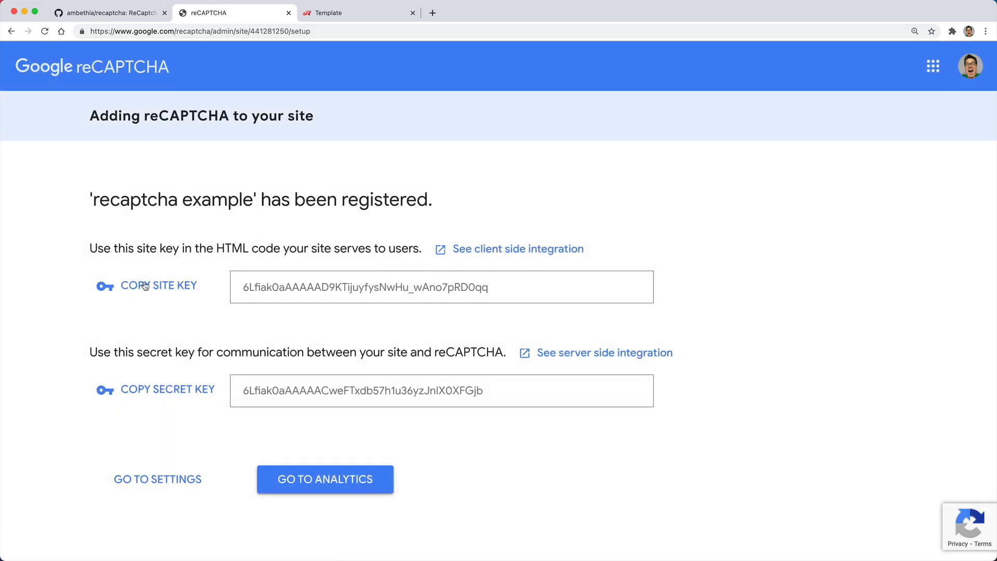
click(159, 285)
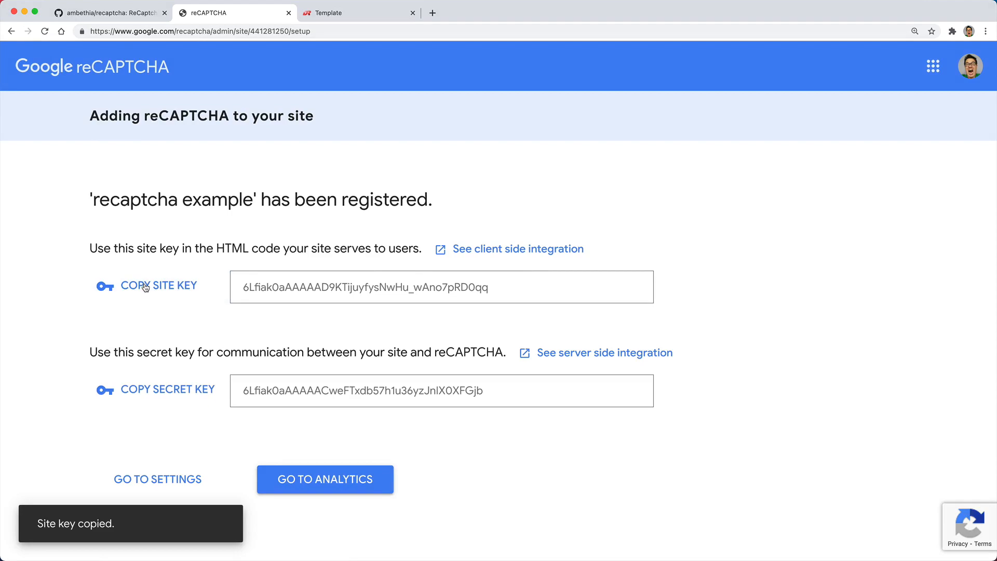
click(357, 12)
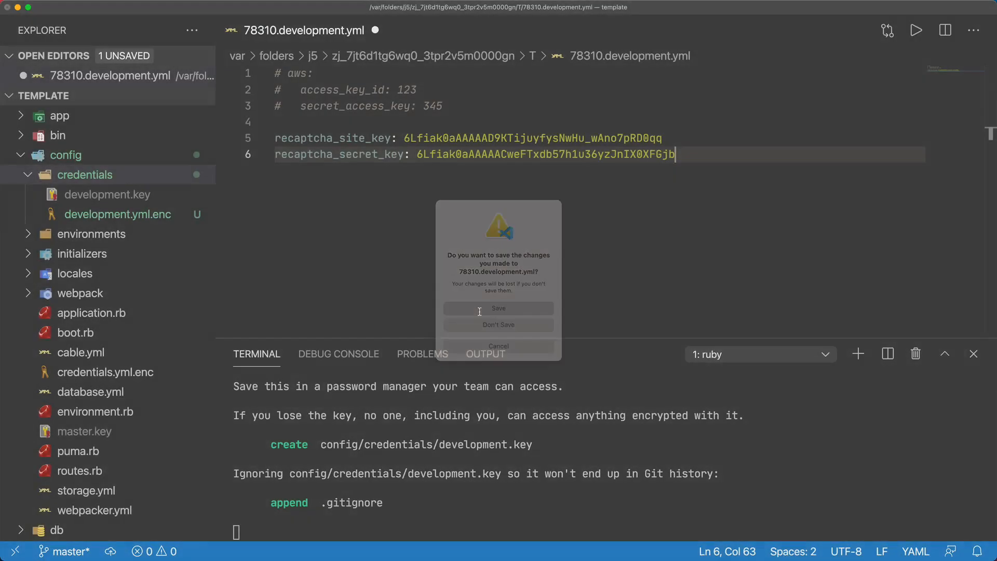
Step: Save the credentials file with both reCAPTCHA keys from the close prompt
click(498, 308)
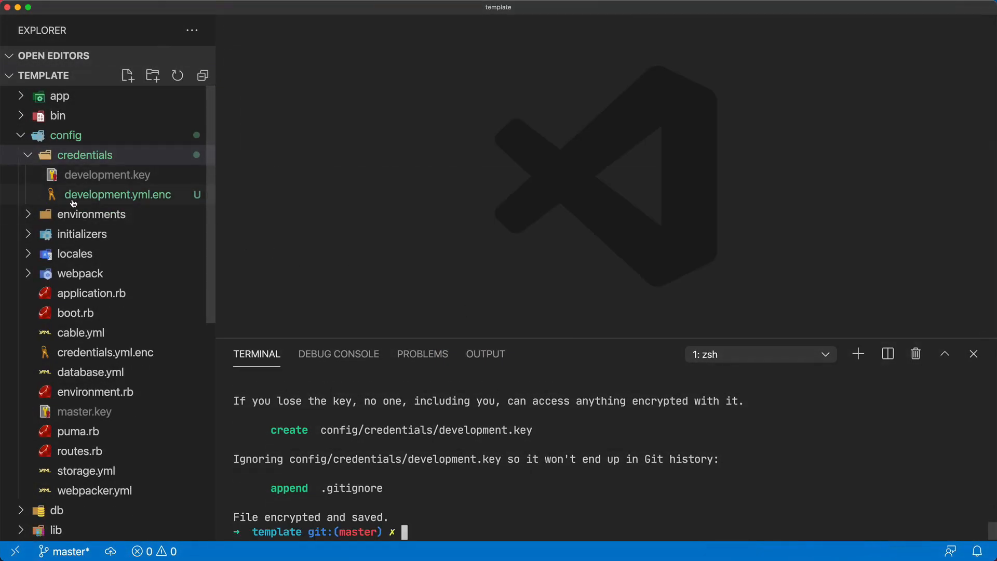
mouse_move(110, 197)
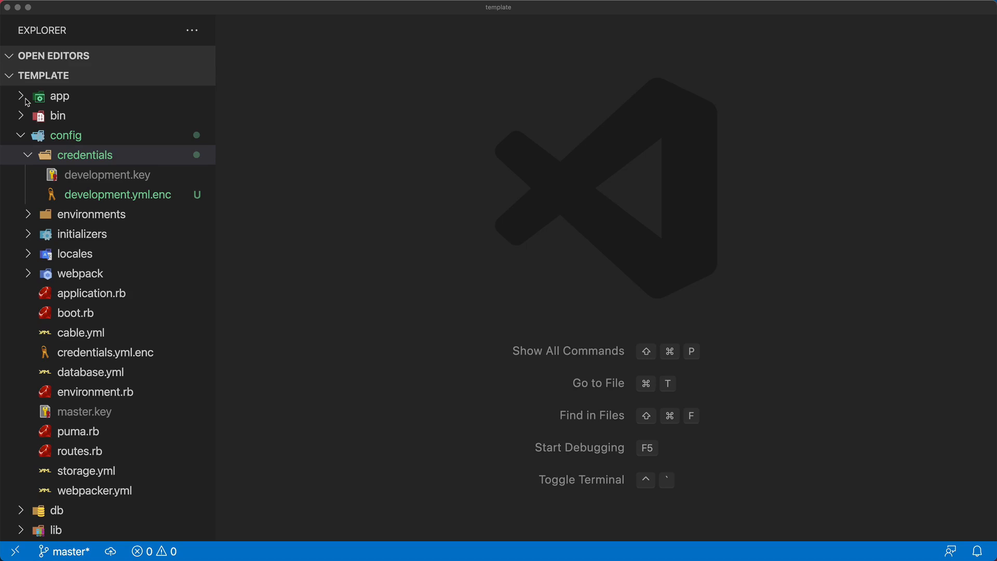
mouse_move(48, 113)
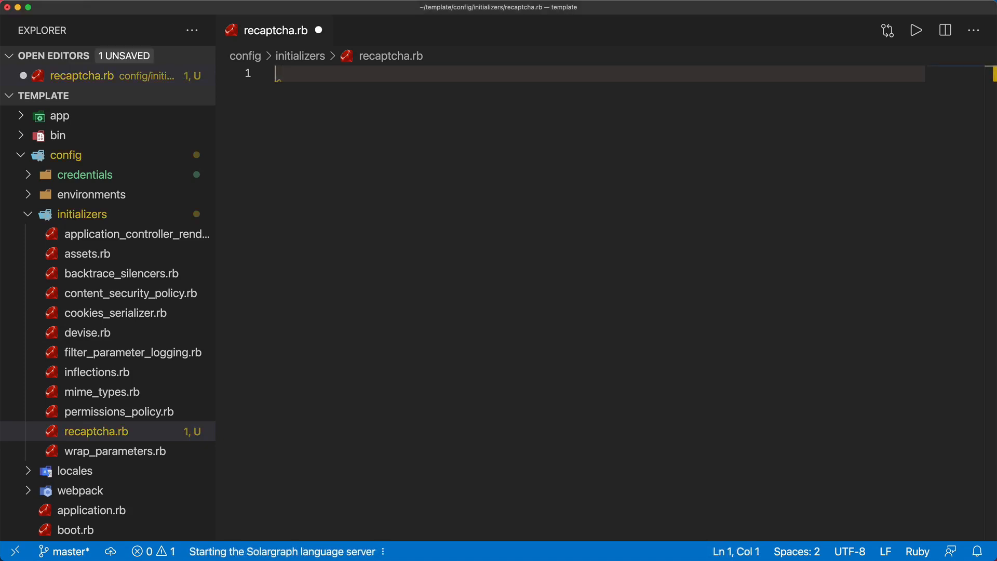
Step: Write a Recaptcha.configure block reading both keys from credentials, then enter 'rails g devise:views'
text(Recaptcha.)
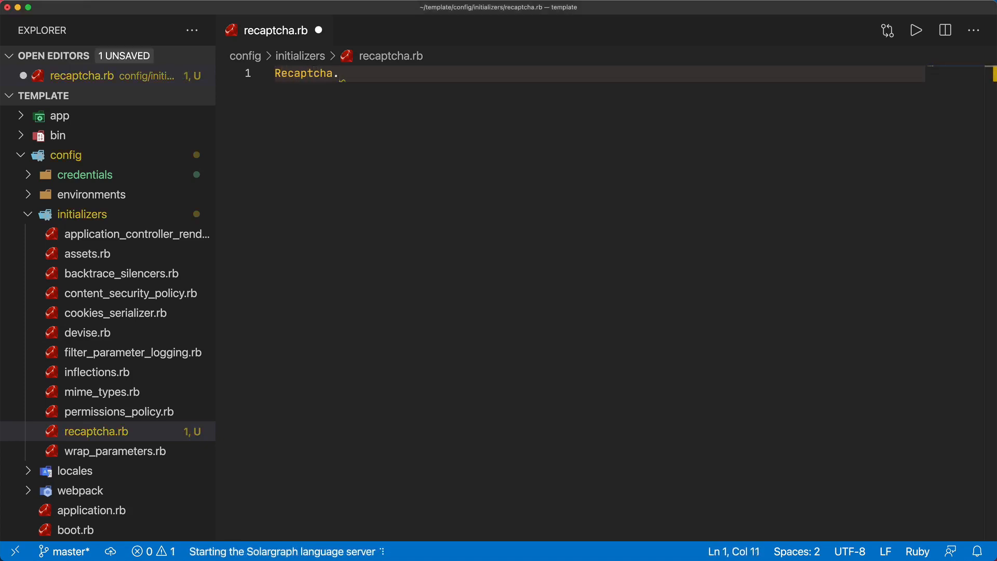
text(configure do |config|)
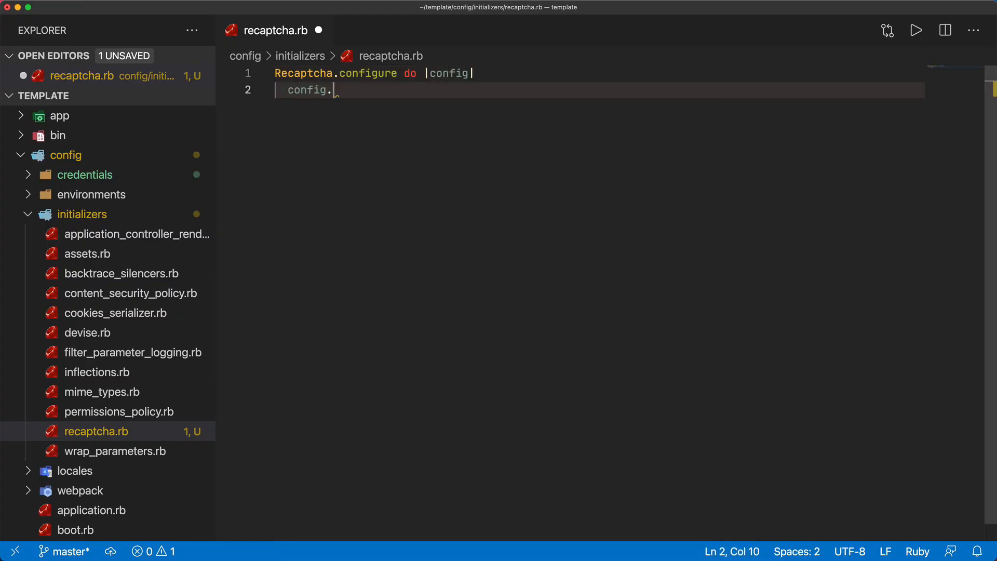
text(site_key =)
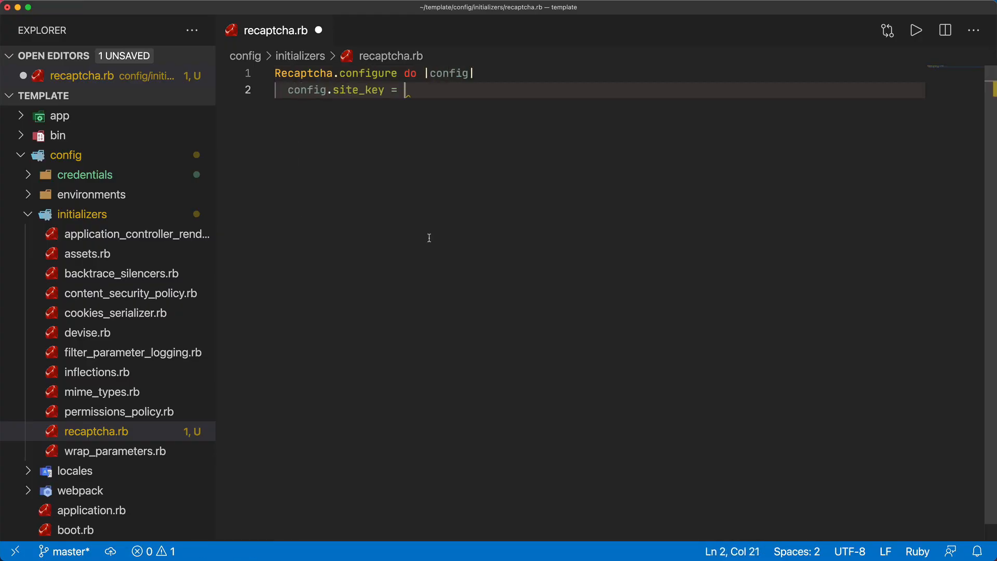
text(Rails.application.credentials.)
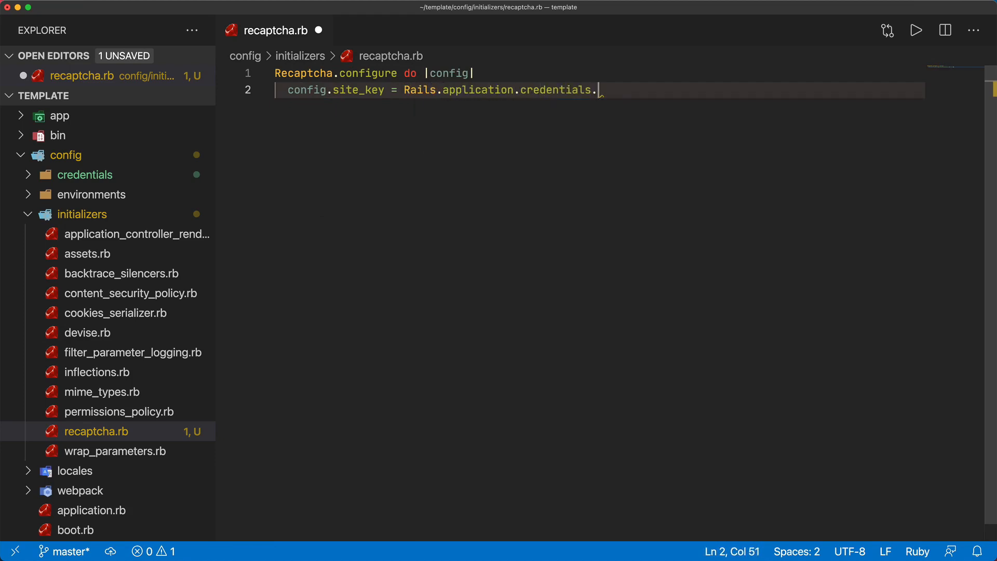
text(recaptcha_site_key)
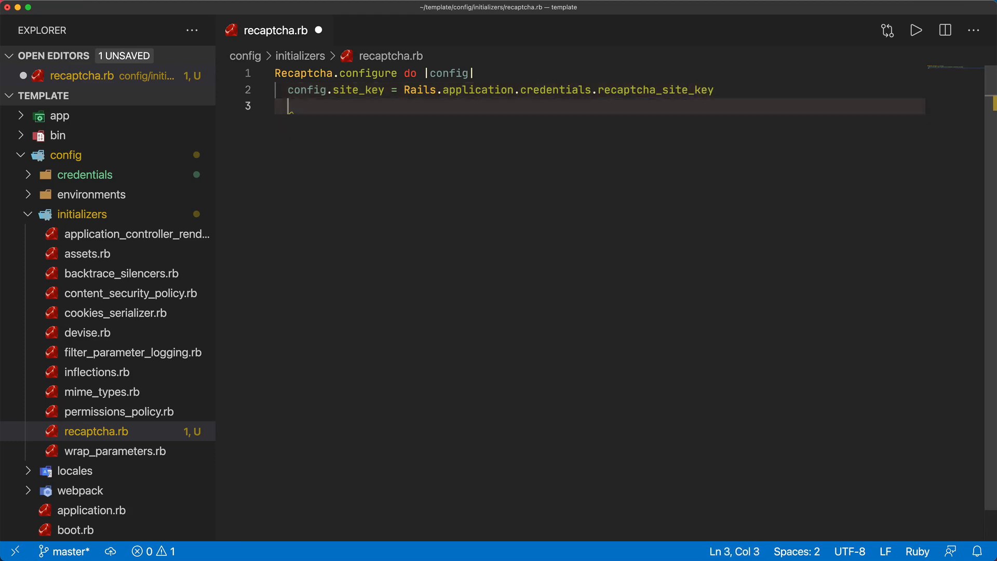
text(config)
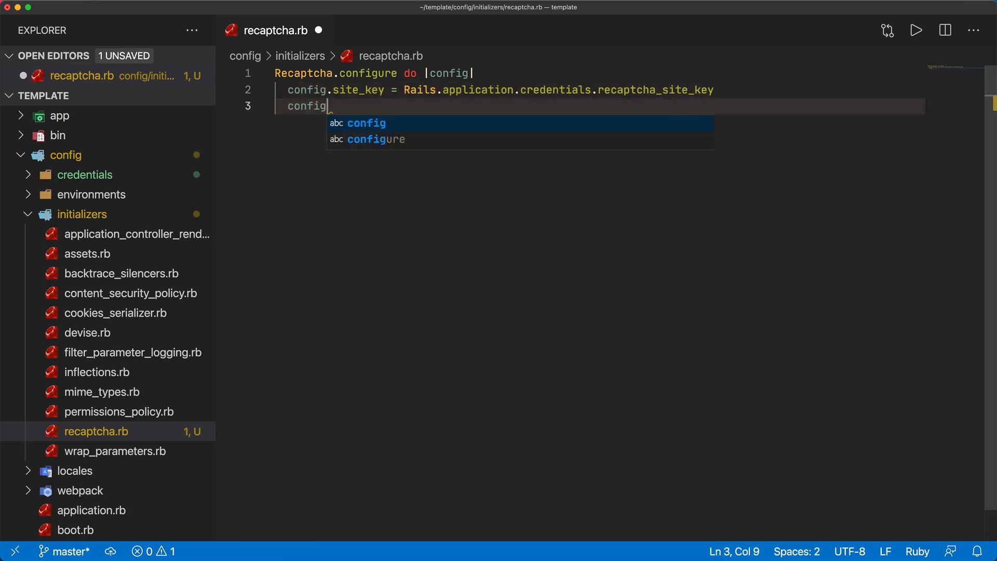
text(.secret_key = Rails.application.credentials.recaptcha_secret_key)
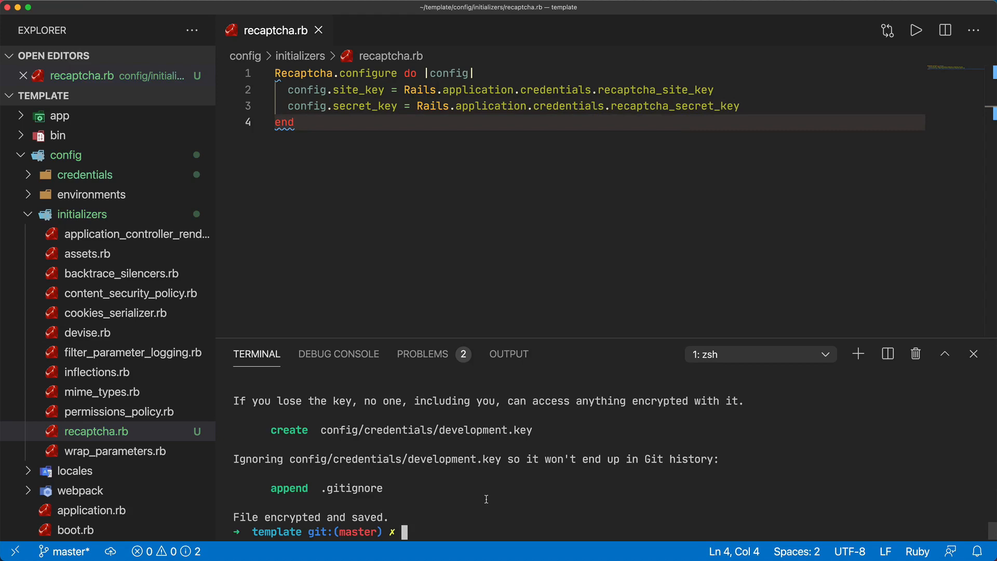
text(rails g)
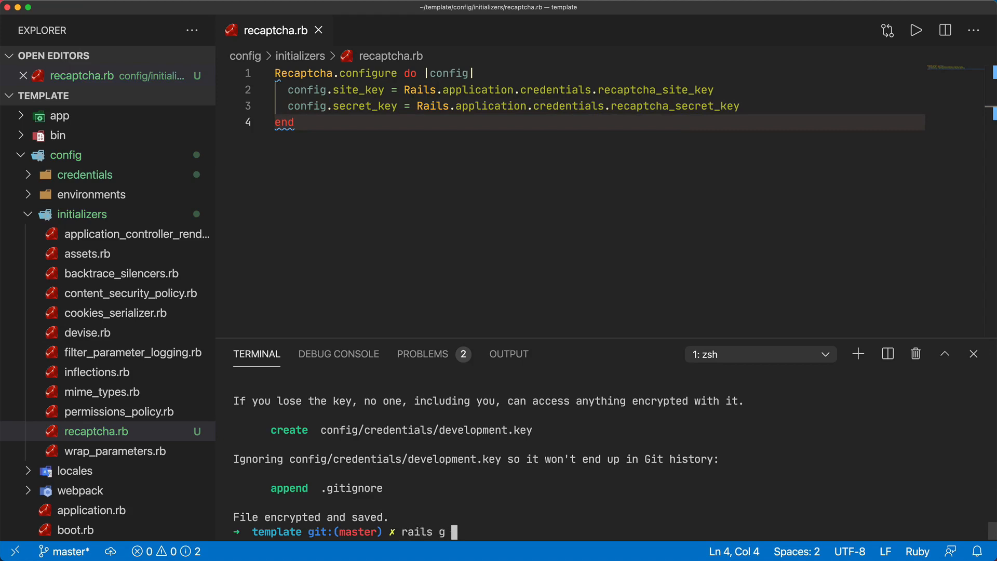
text(devise:views)
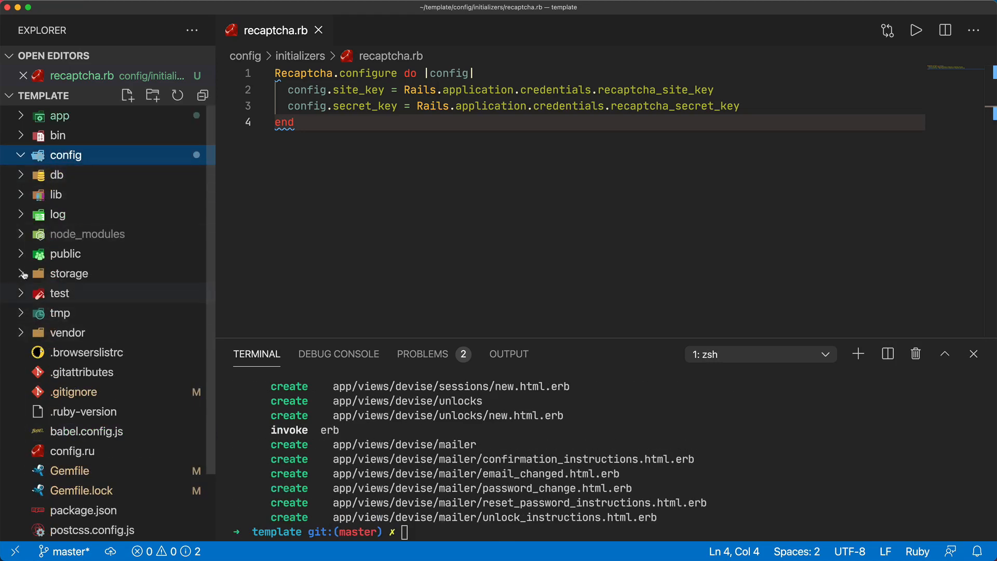
Step: Expand app > views > devise > registrations in the Explorer
click(60, 116)
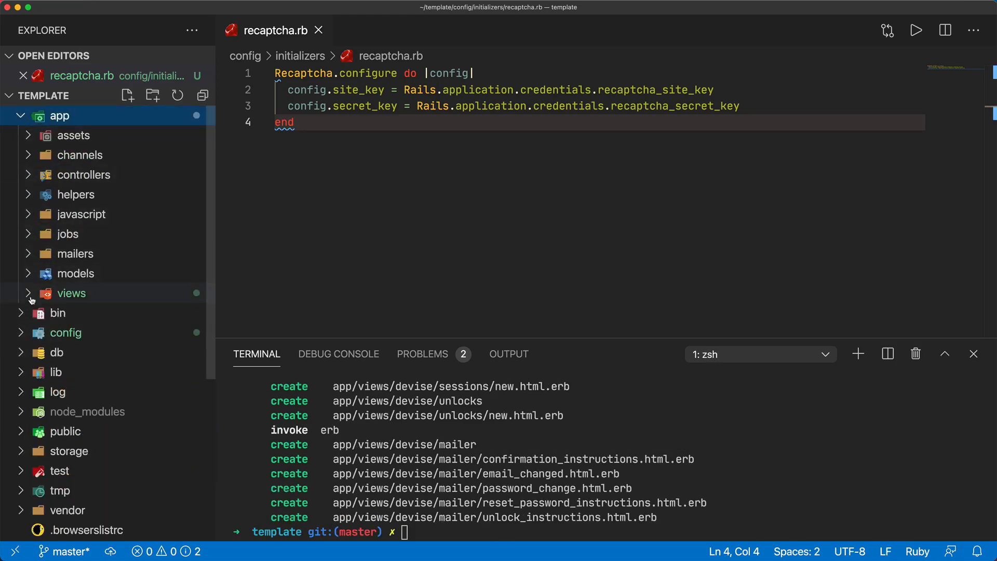
click(71, 293)
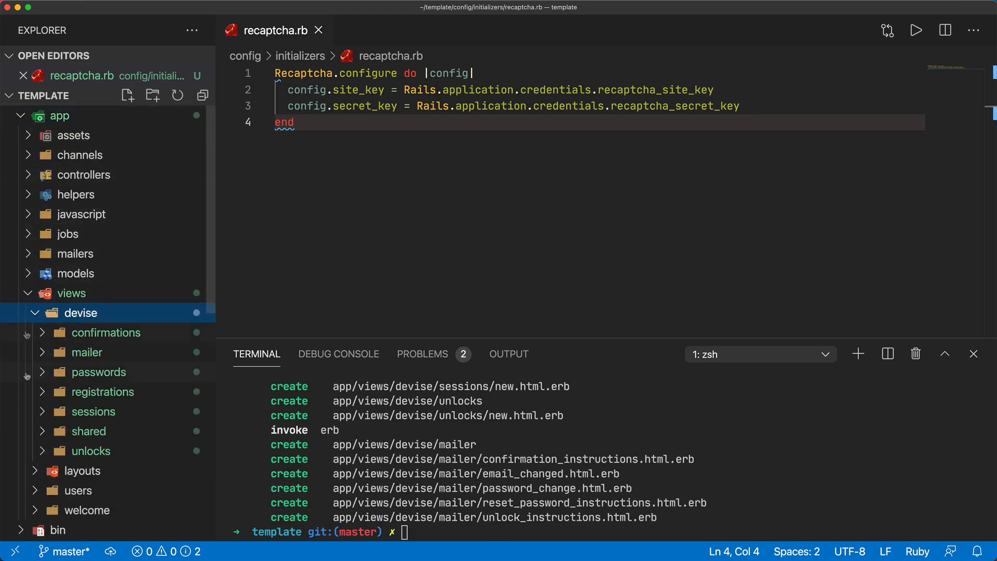
click(102, 391)
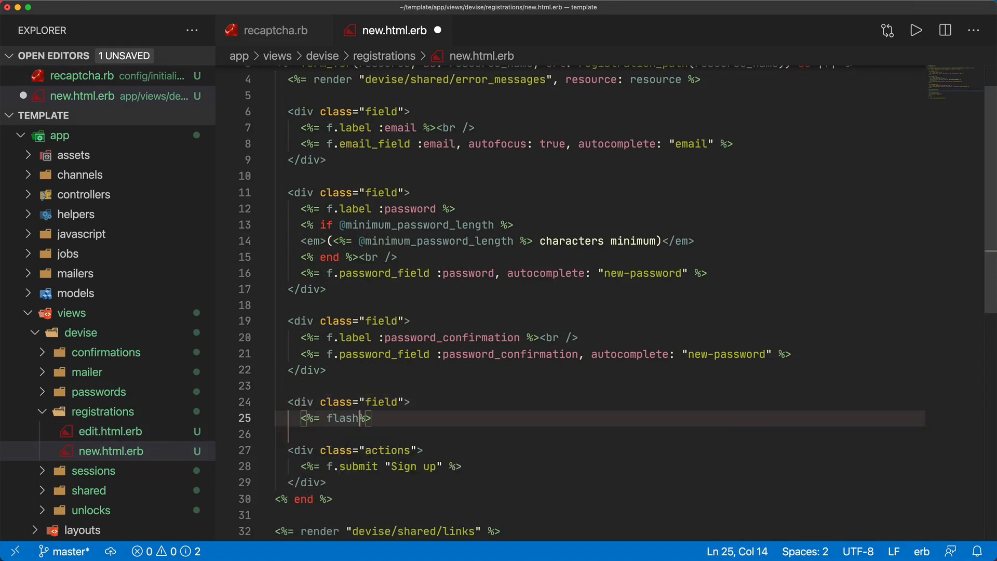
Step: Add <%= flash[:recaptcha_error] %> and <%= recaptcha_tags %> inside a new div in new.html.erb
text([:recaptcha_error])
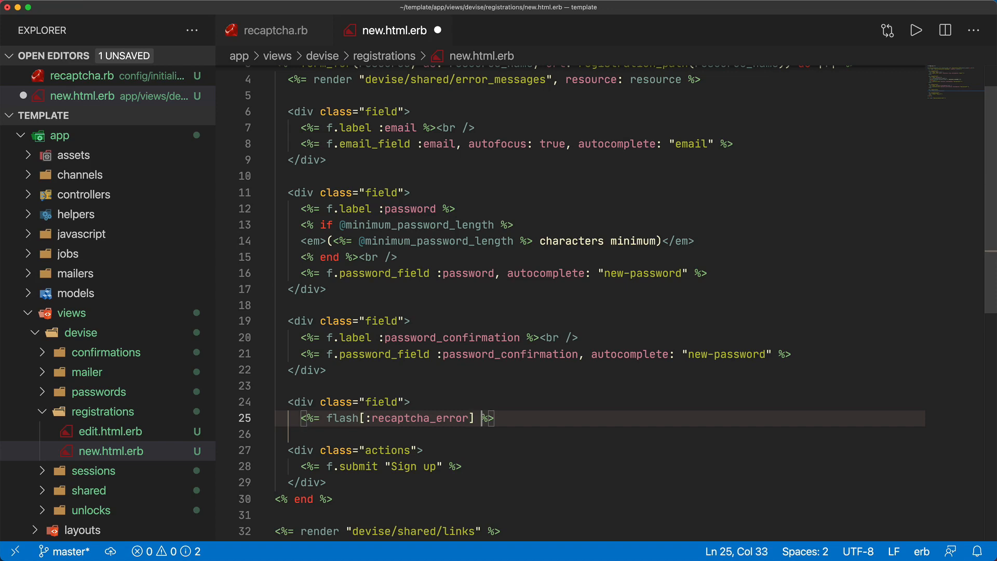
key(Enter)
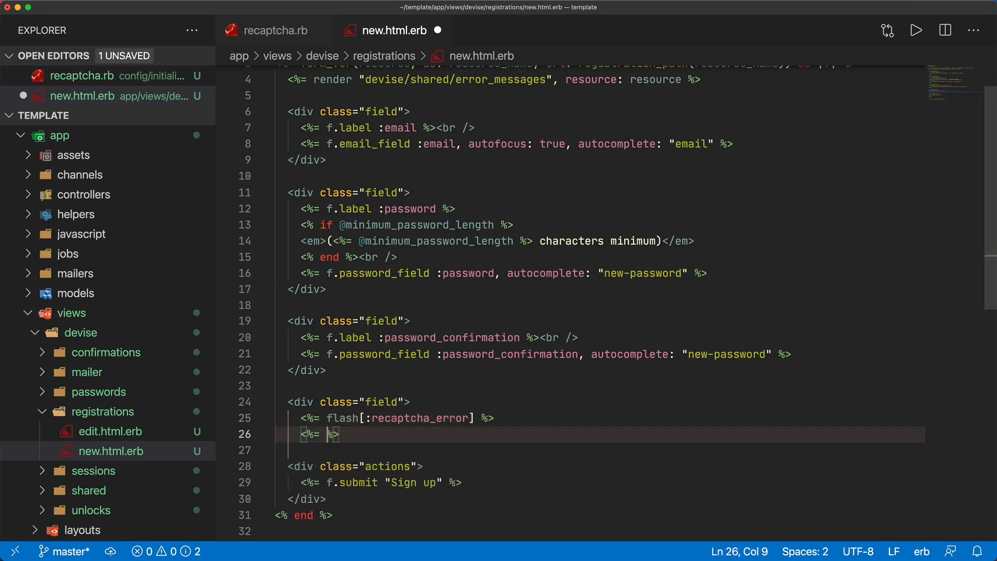
text(recaptcha)
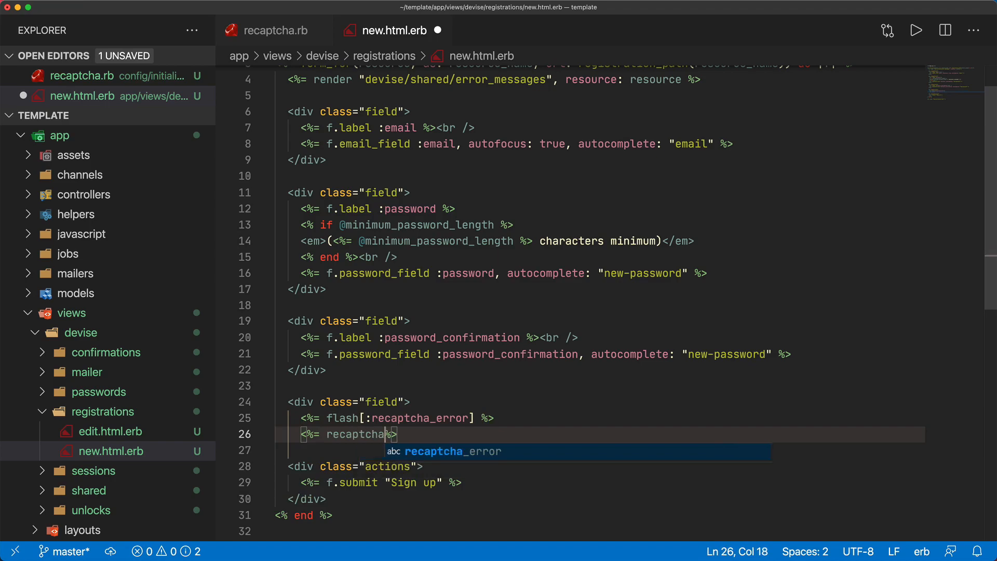
text(_tags)
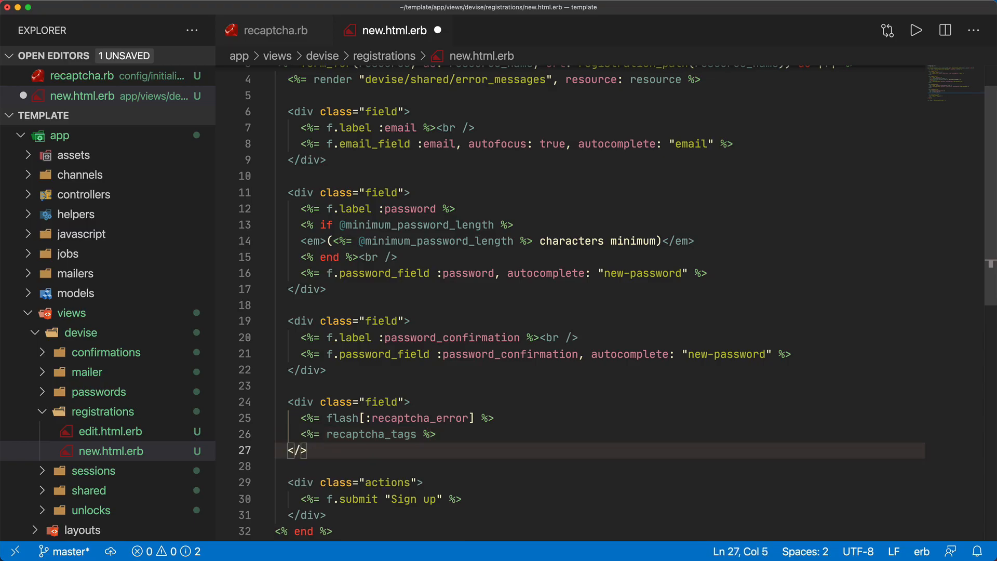
text(div)
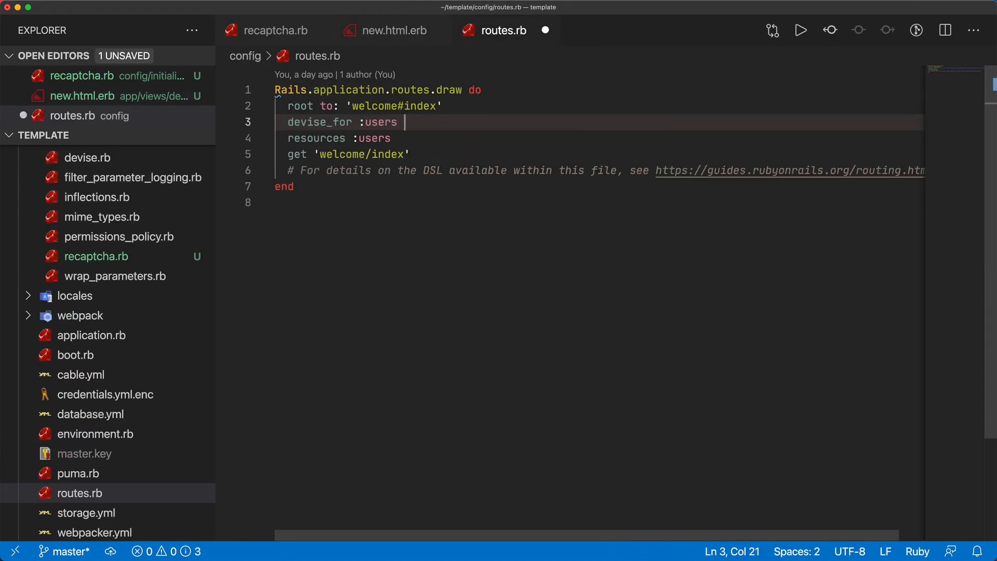
Step: Append controllers: { registrations: "users/registrations" } to devise_for :users in routes.rb
text(, controllers: {})
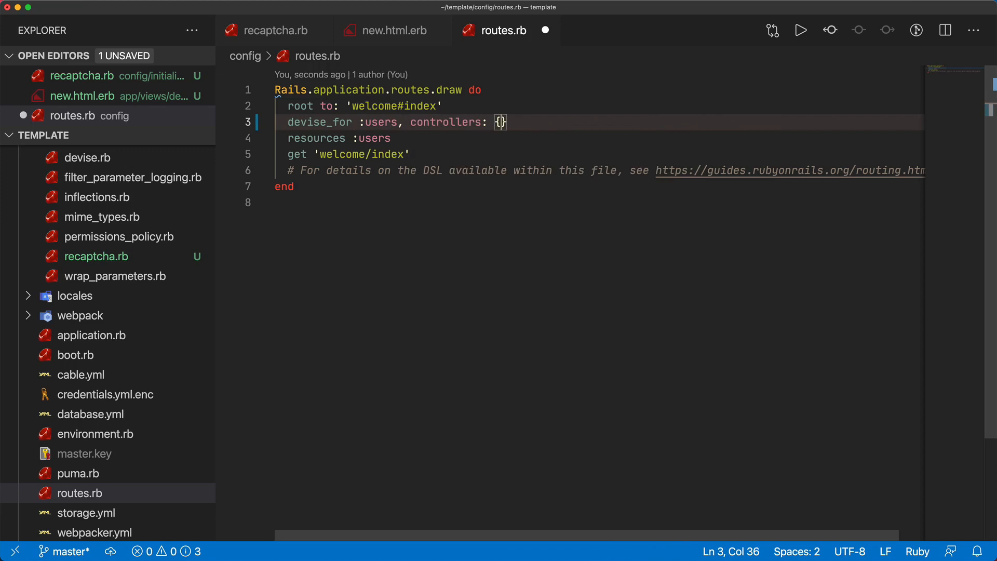
text(registrations:)
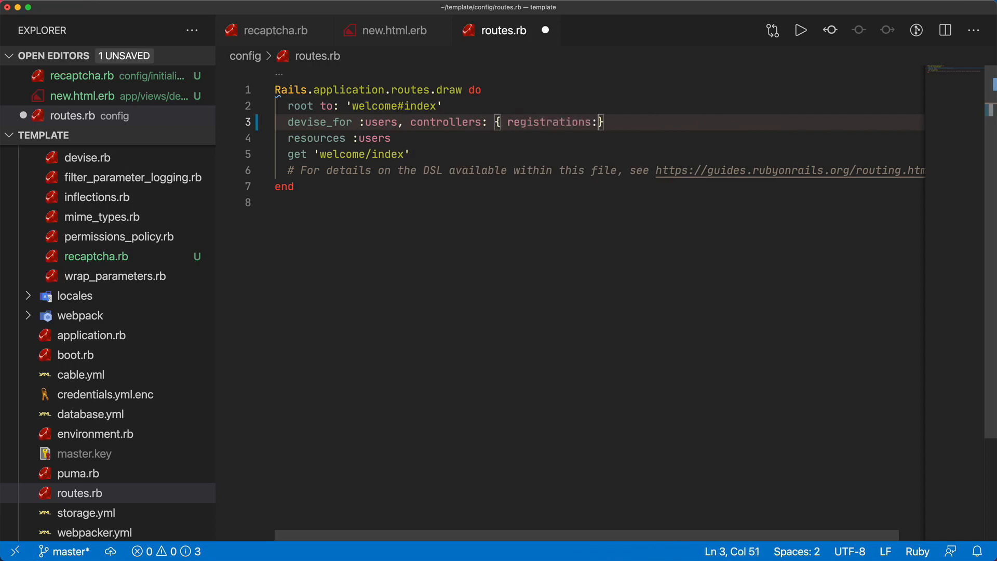
text("")
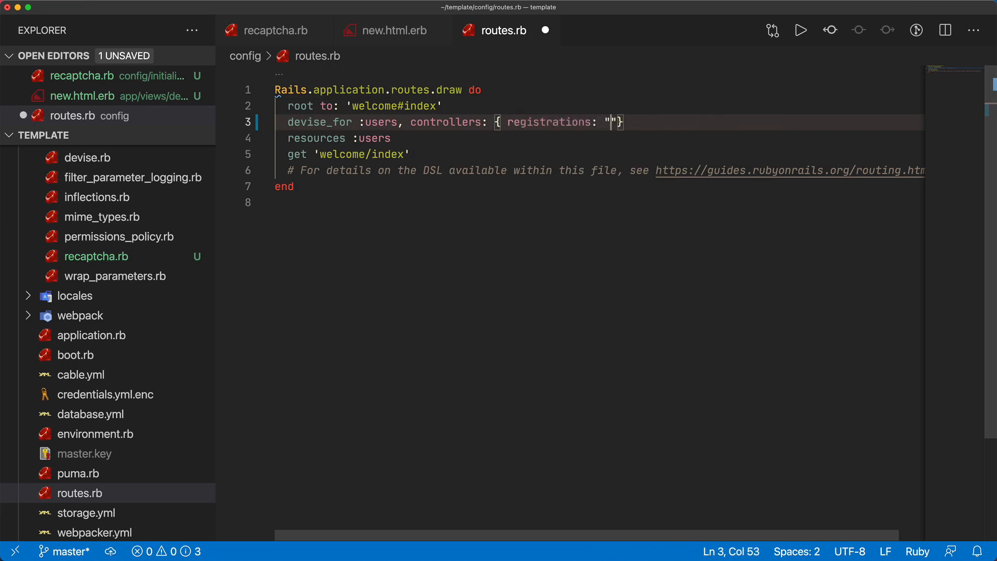
text(users)
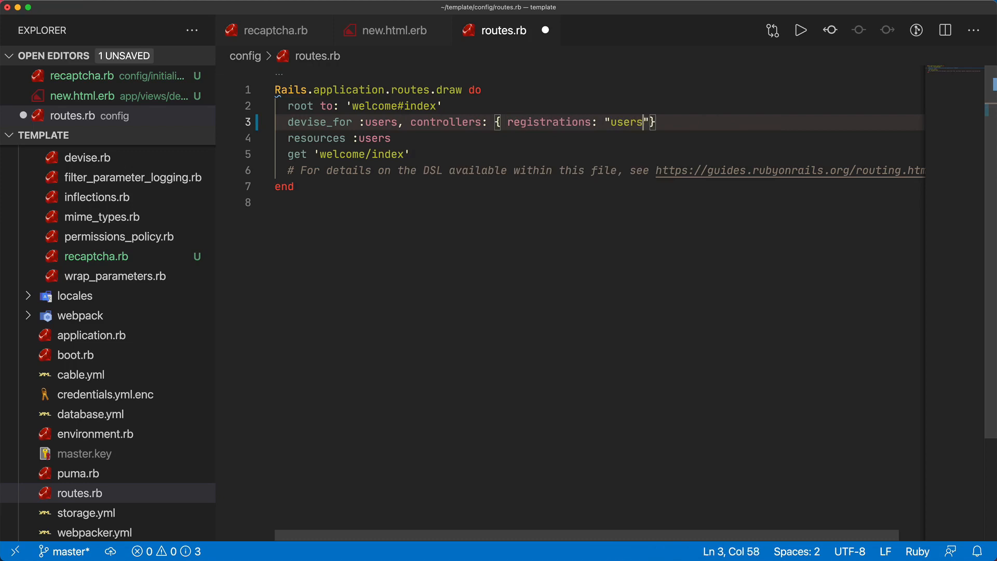
text(/registrations)
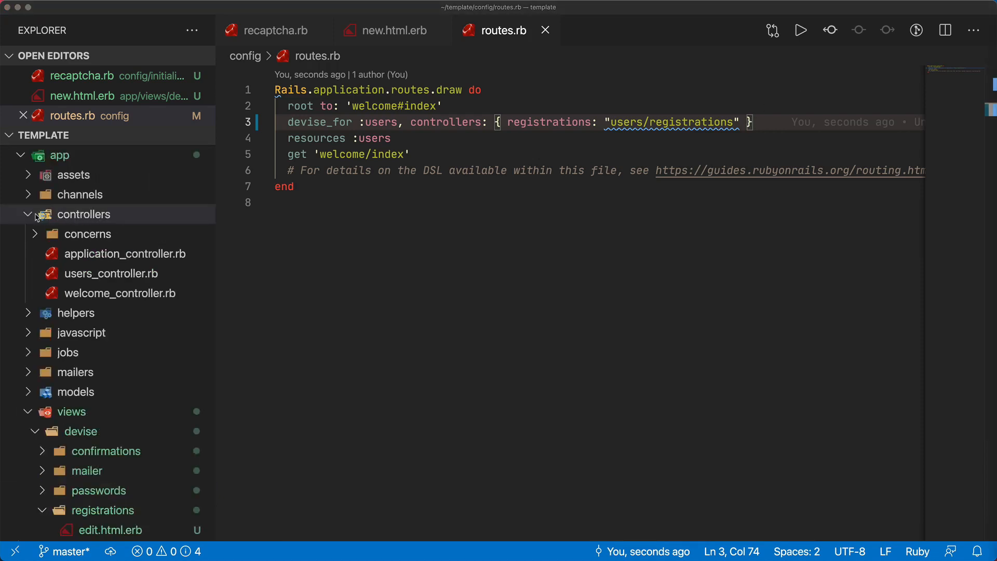
Step: Create registrations_controller.rb in a new users folder under app/controllers and open it
right_click(83, 214)
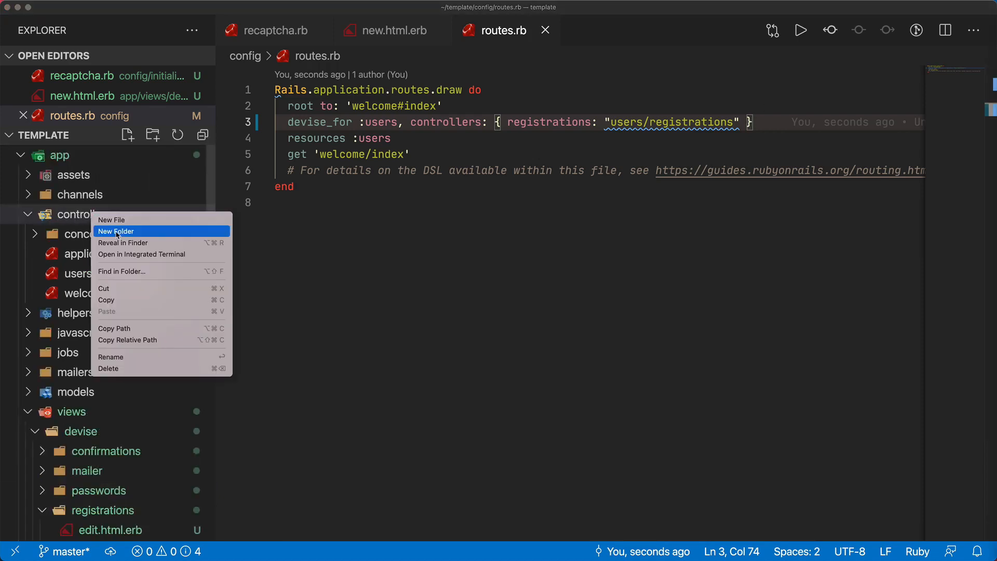
click(115, 231)
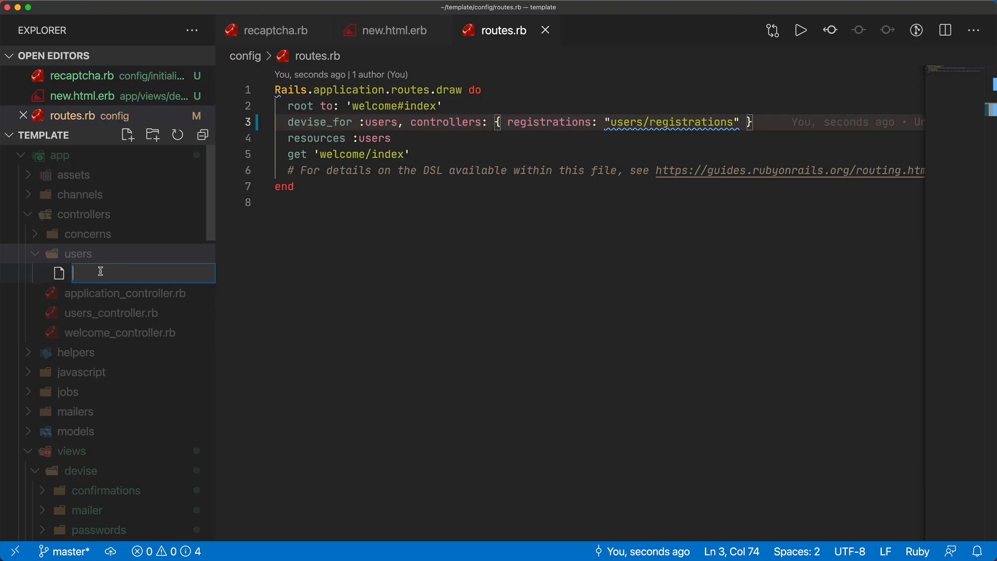
text(registrations_control)
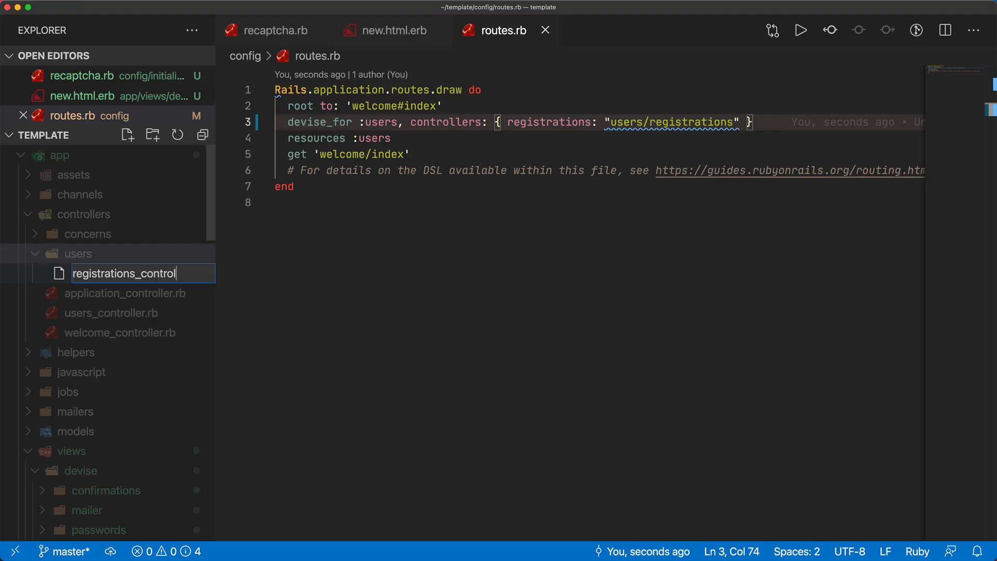
key(Enter)
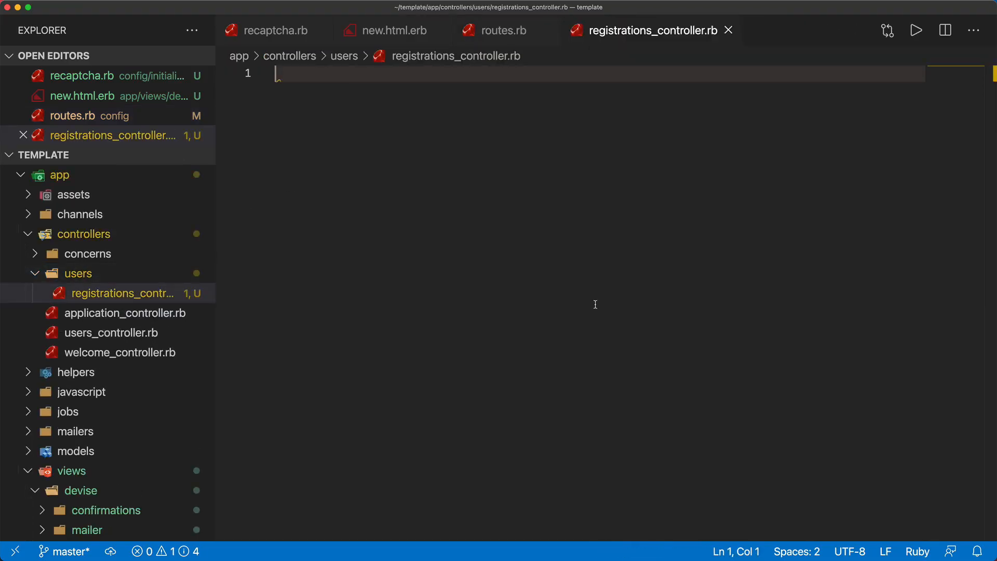
Step: Declare Users::RegistrationsController < Devise::RegistrationsController with prepend_before_action :check_captcha, only: :create, plus private
text(class)
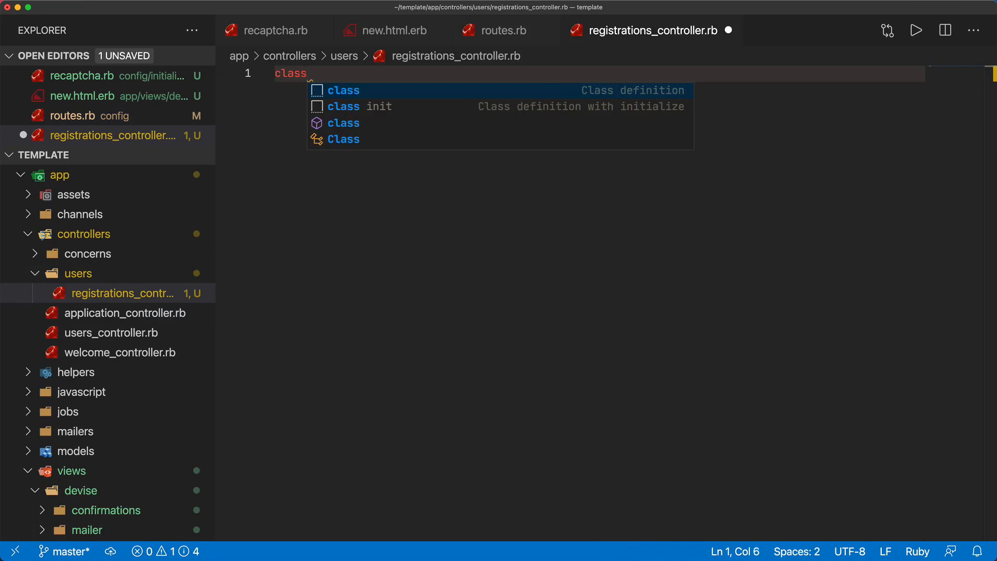
text(Users::RegistrationsController < Devise::RegistrationsController)
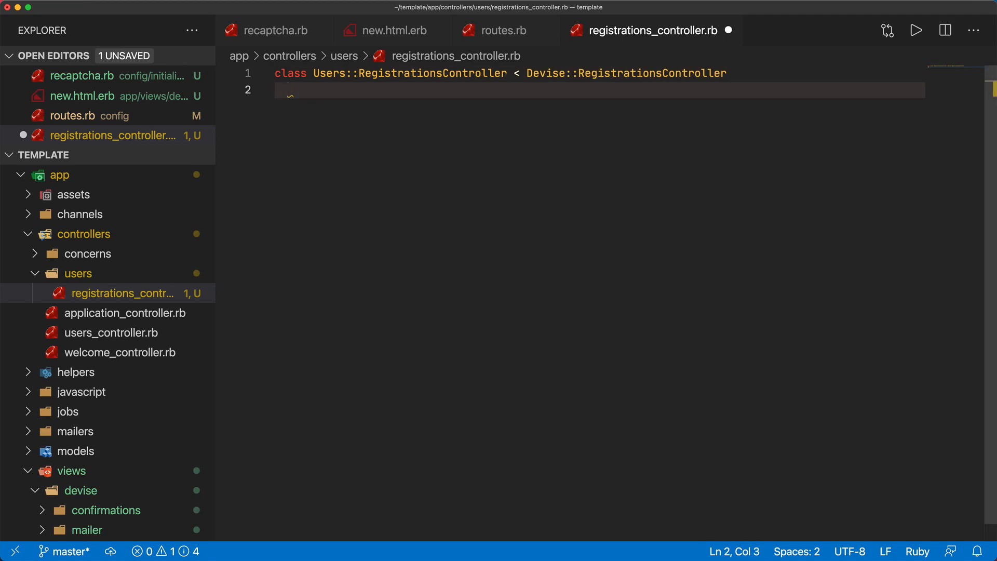
key(Enter)
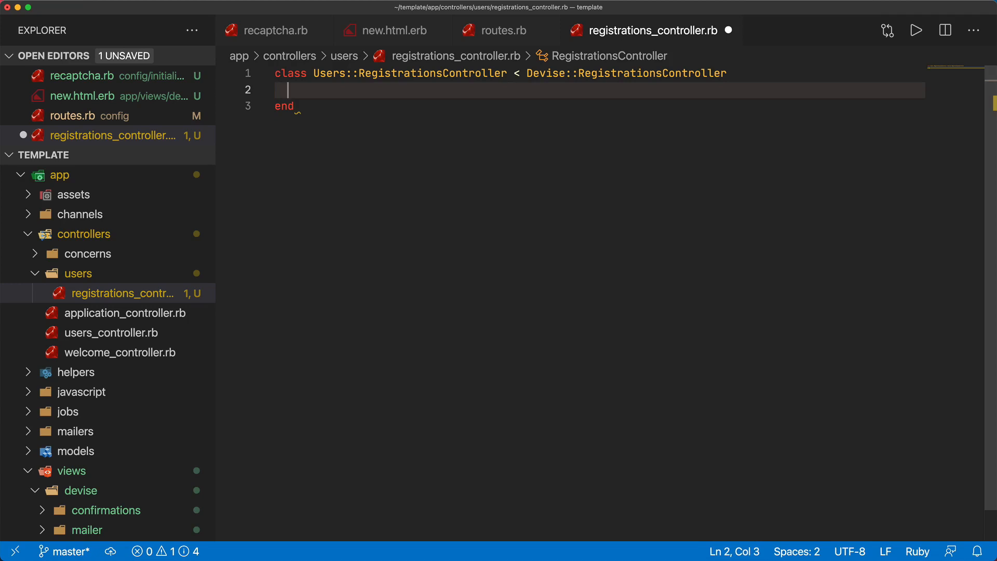
text(prep)
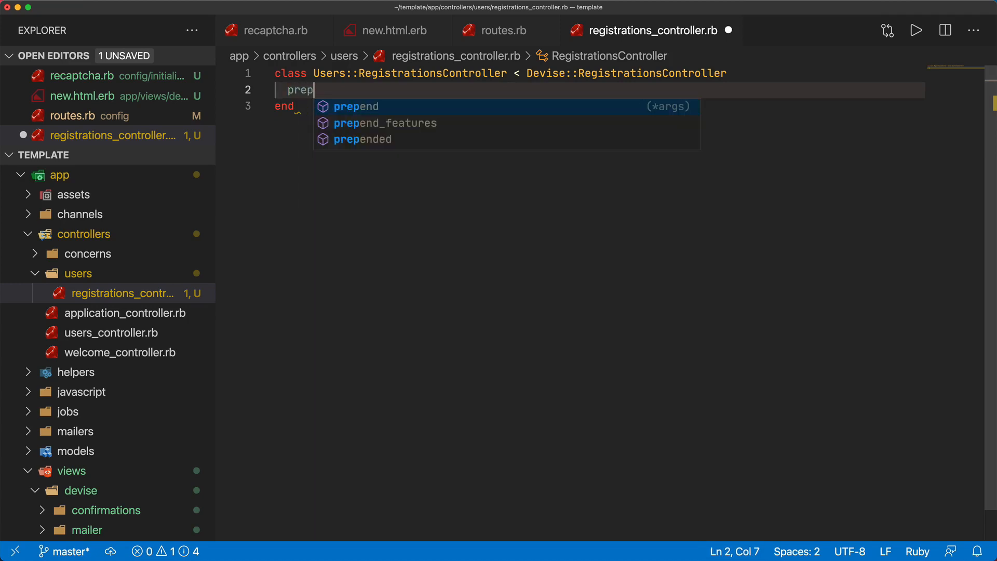
text(end_before_action :)
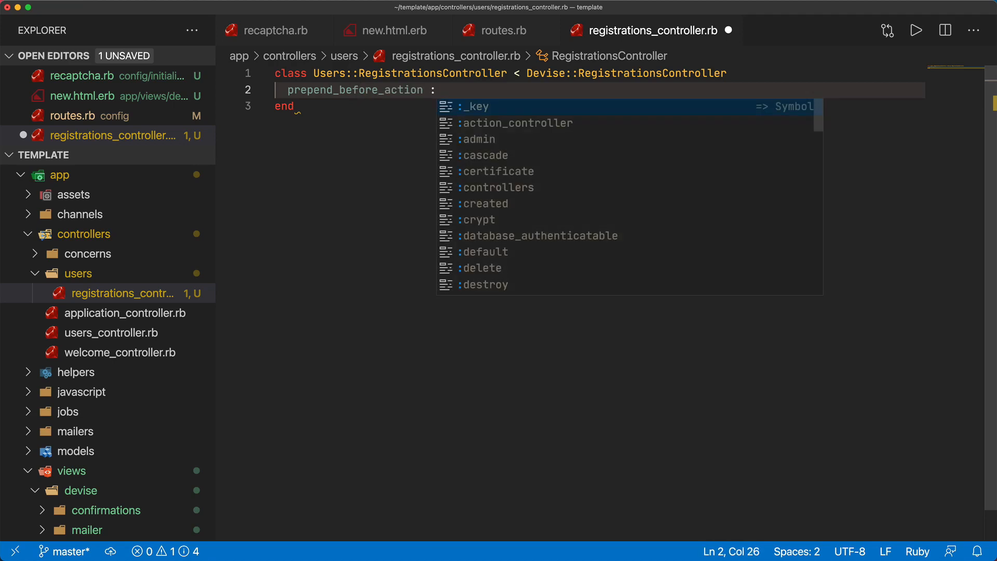
text(check_c)
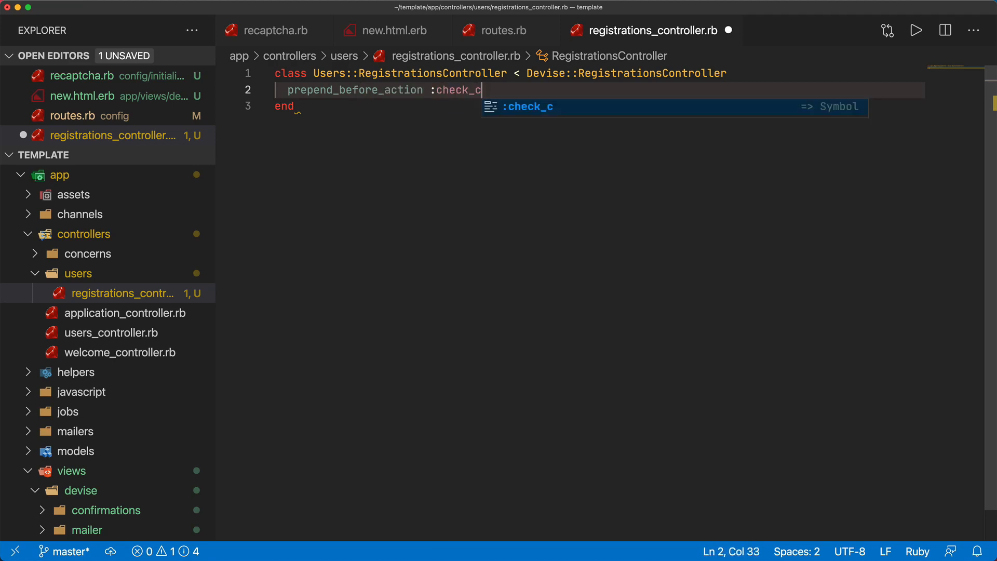
text(aptcha, only:)
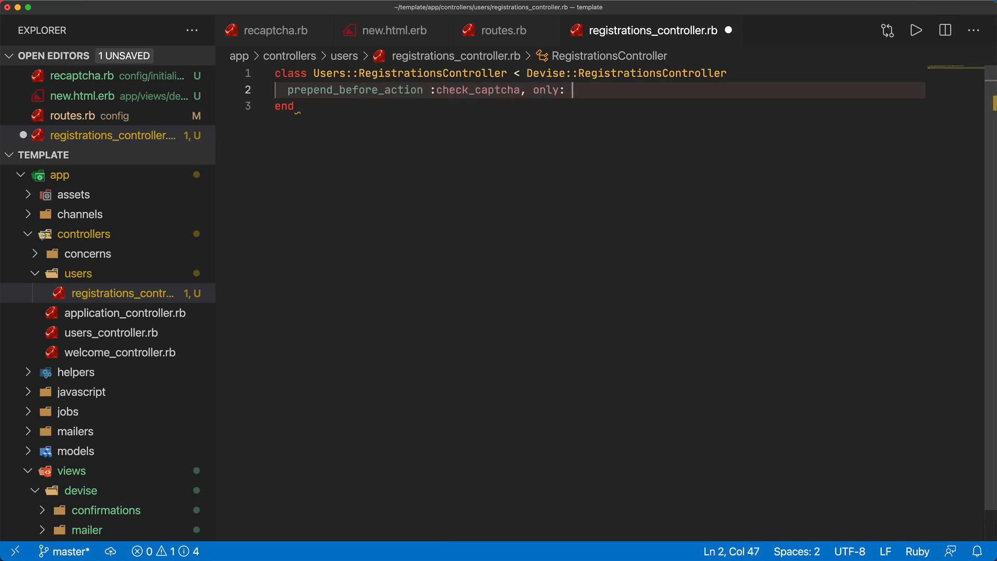
text(:create)
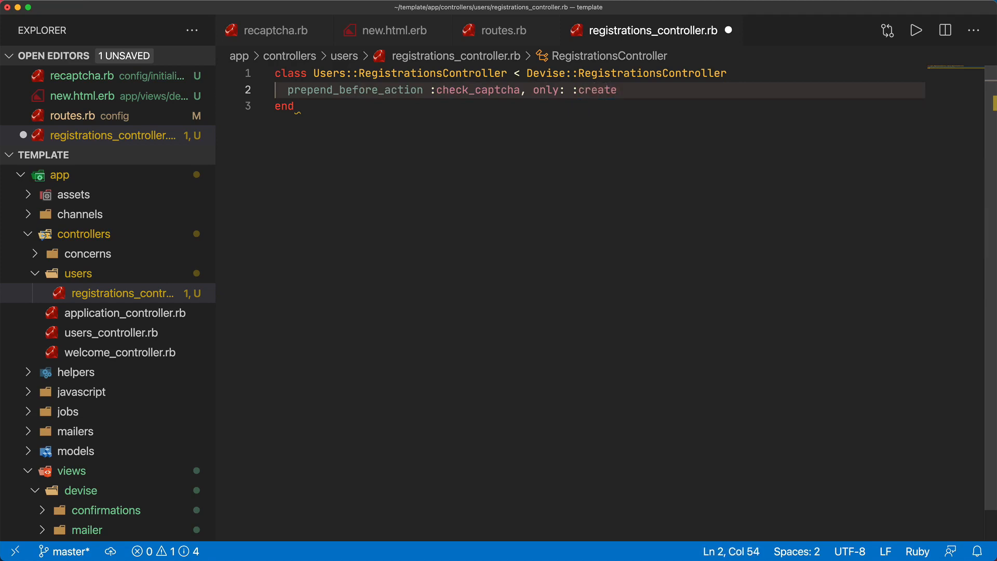
text(private)
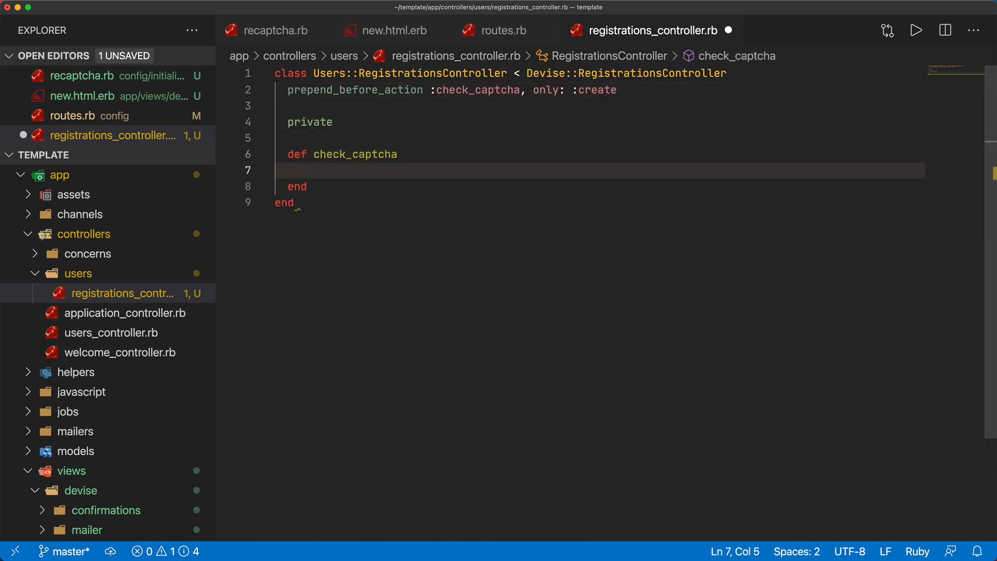
Step: Write check_captcha: unless verify_recaptcha, build resource from sign_up_params, validate, and render :new
text(unle)
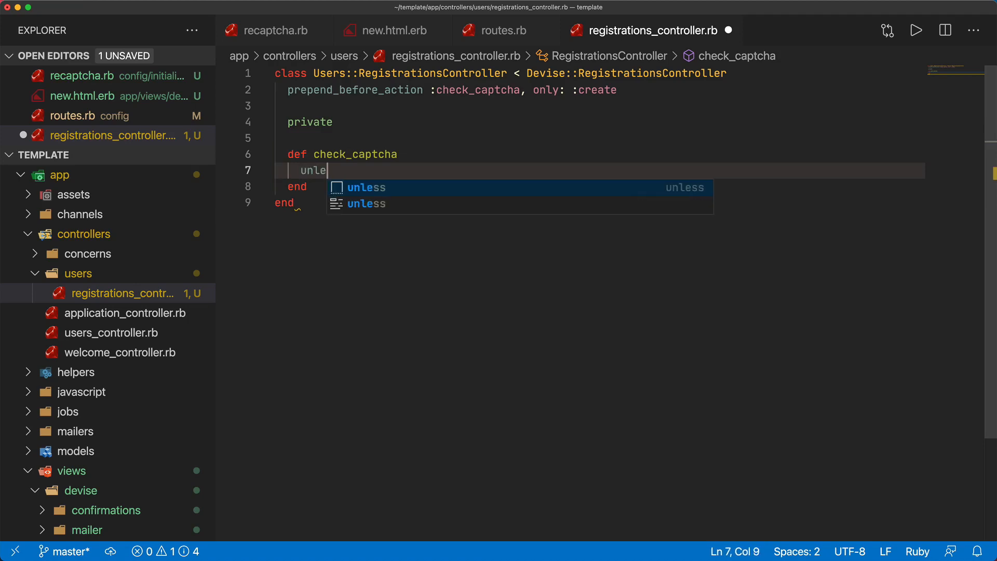
text(ss verify_recaptcha)
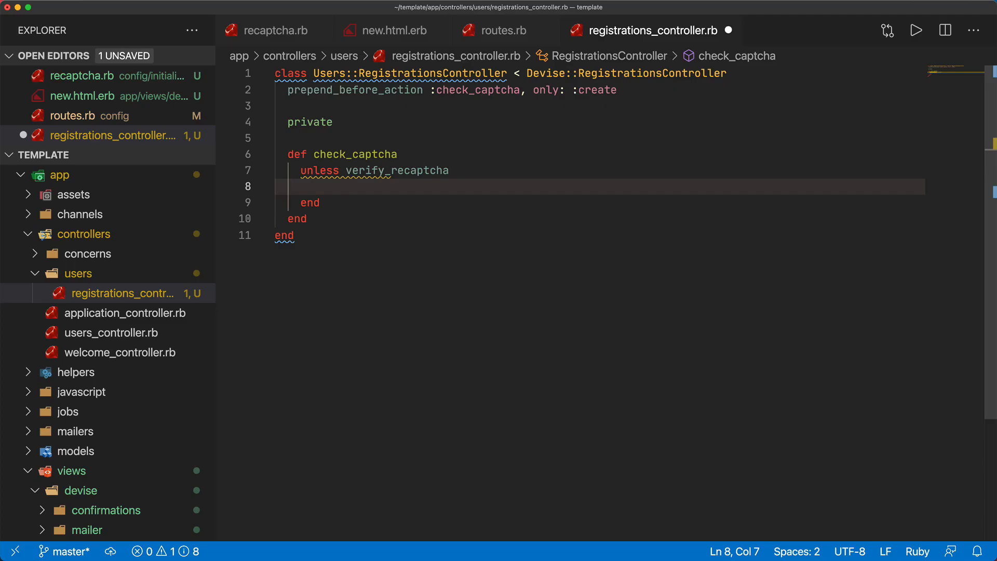
text(self.resource = r)
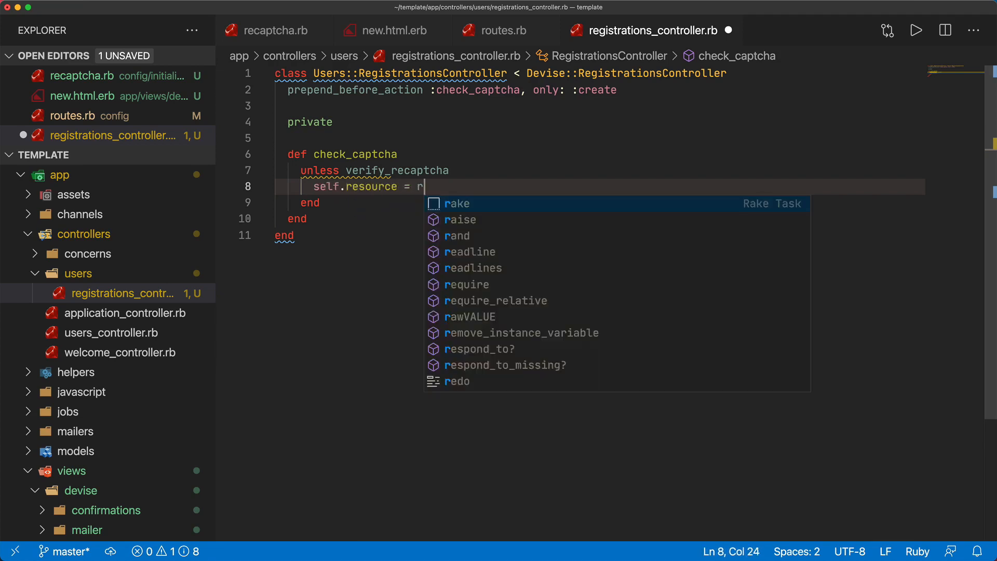
text(esource_class.new)
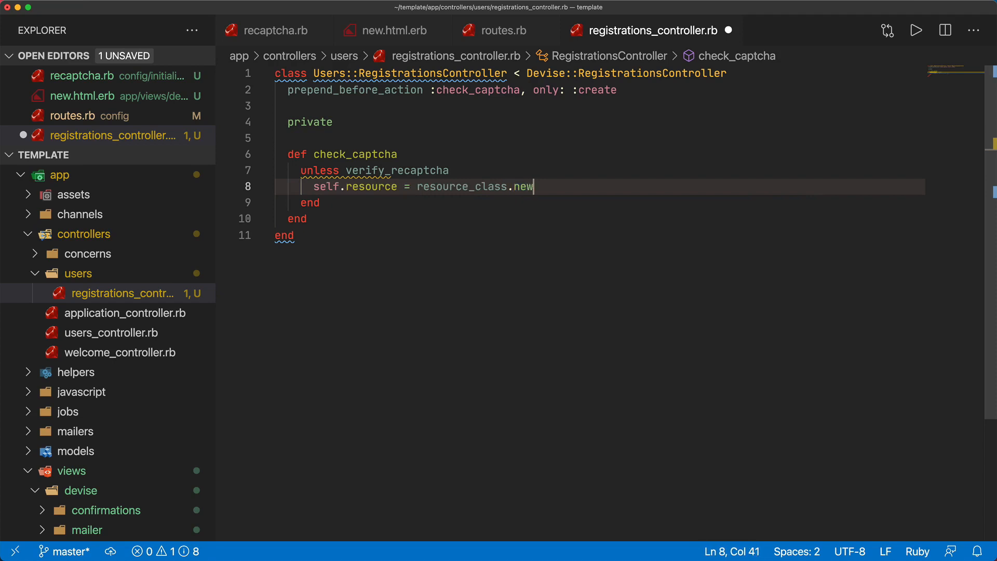
text(sign_up_)
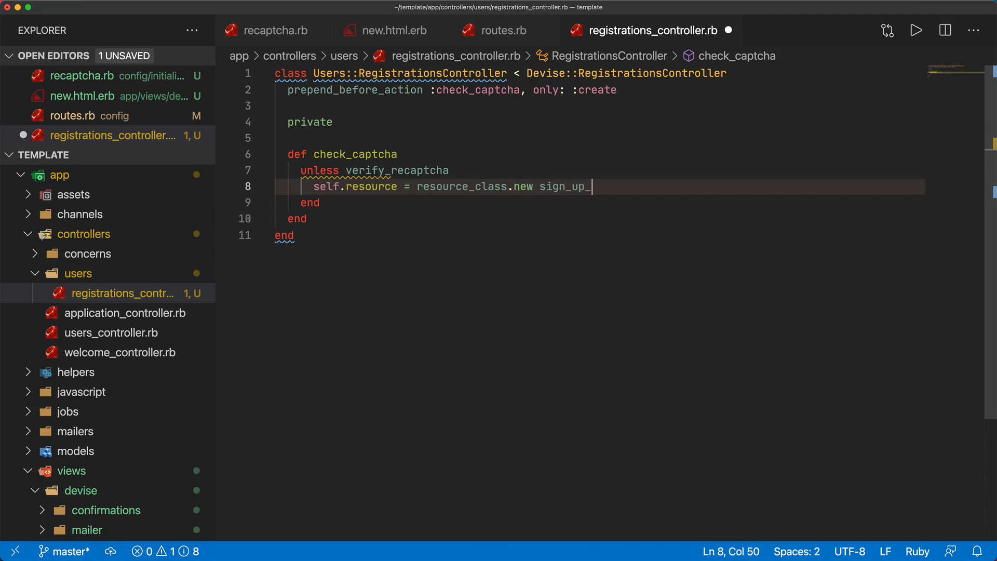
text(params)
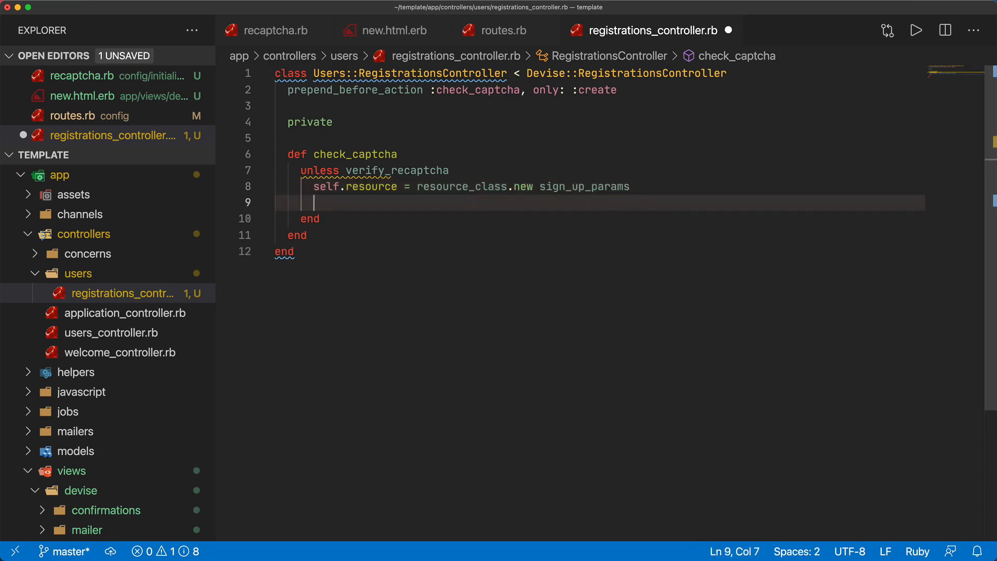
text(resource.va)
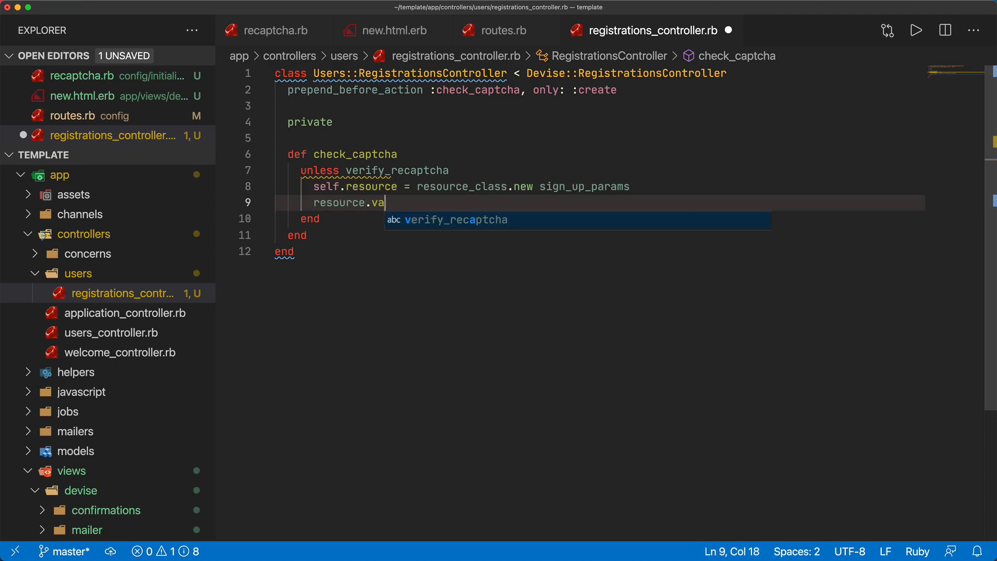
text(lidate)
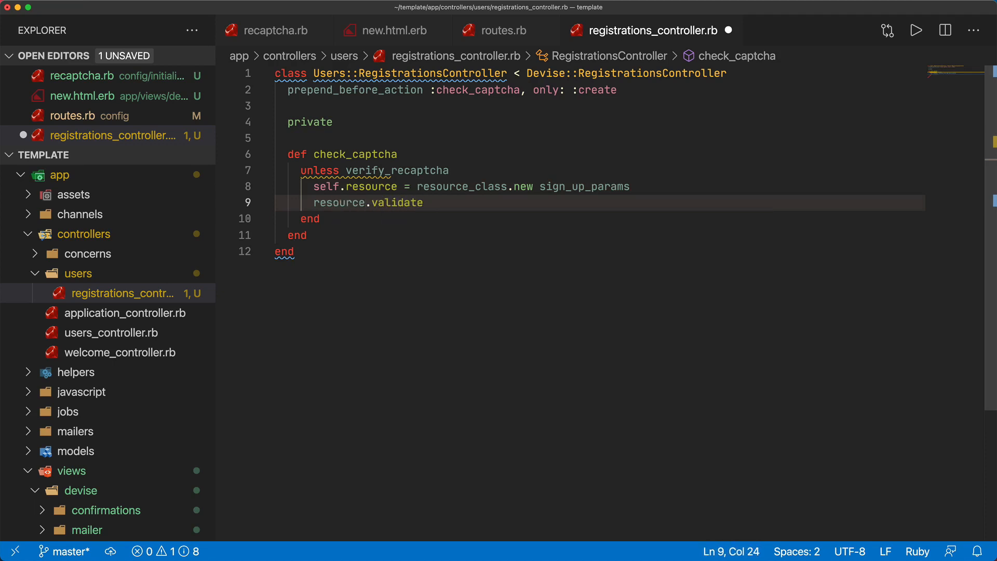
text(set_minimum_password_length)
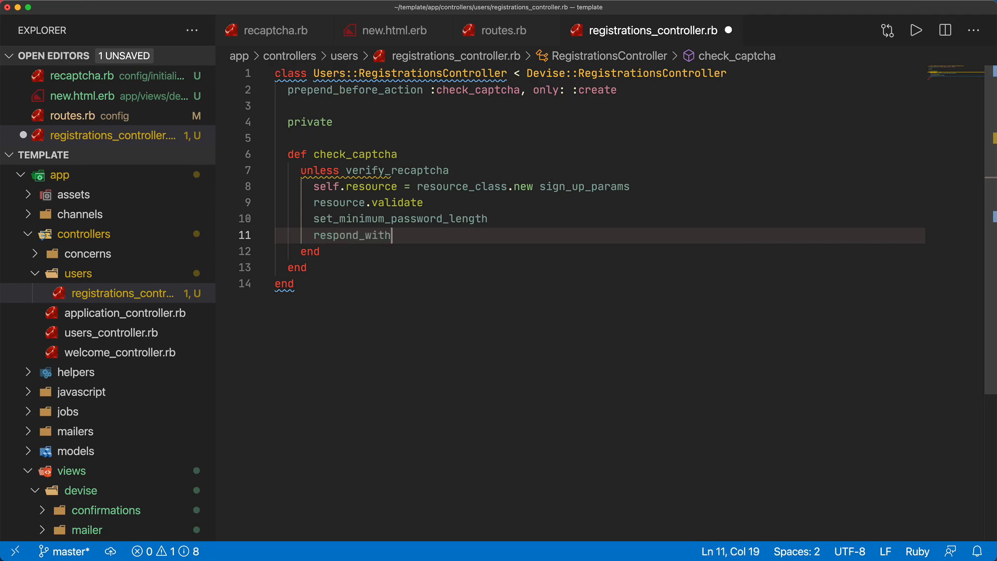
text(_navigational(resource) { render)
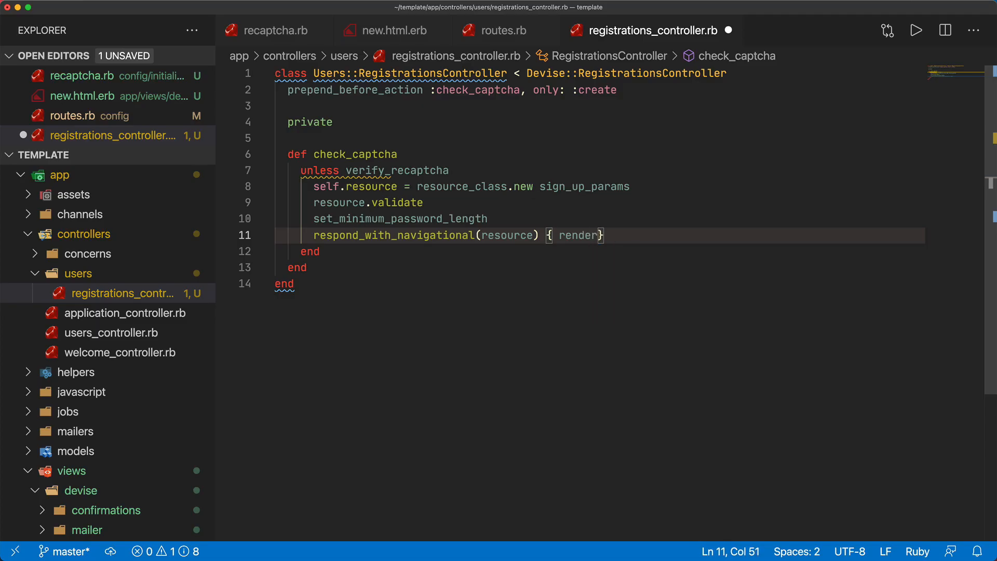
text(:new)
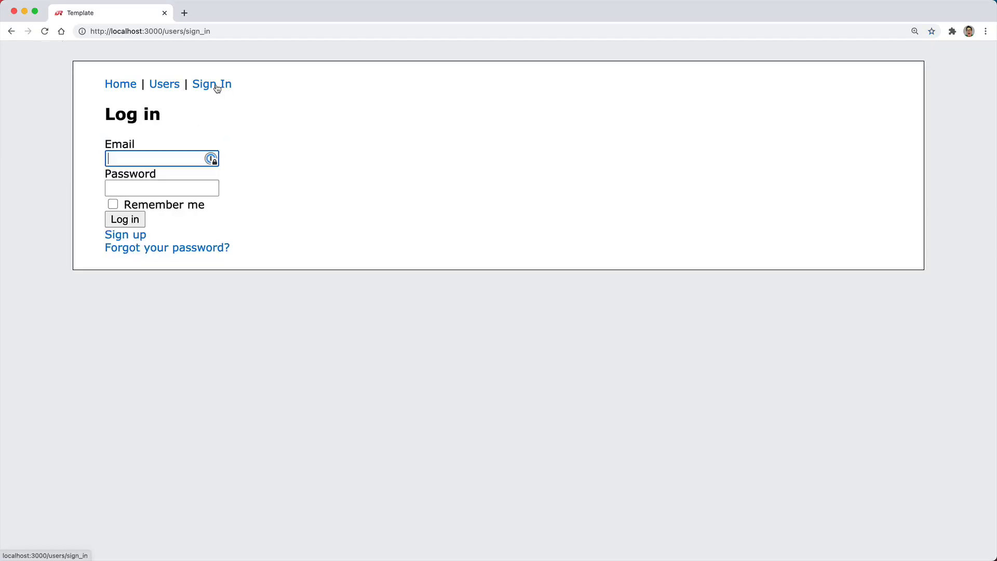
Step: Open the sign-up page, tick 'I'm not a robot', and submit the form
click(125, 234)
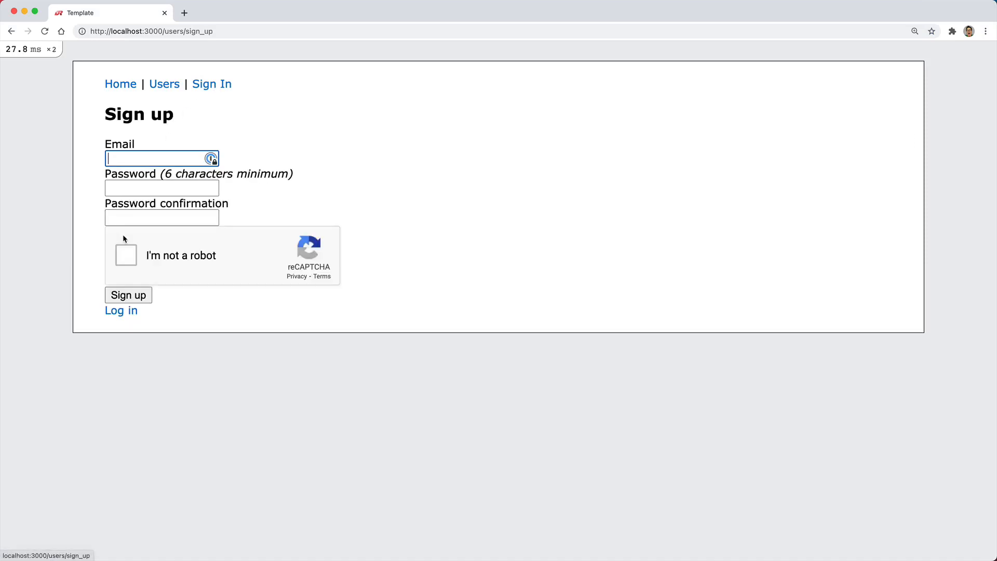
mouse_move(149, 245)
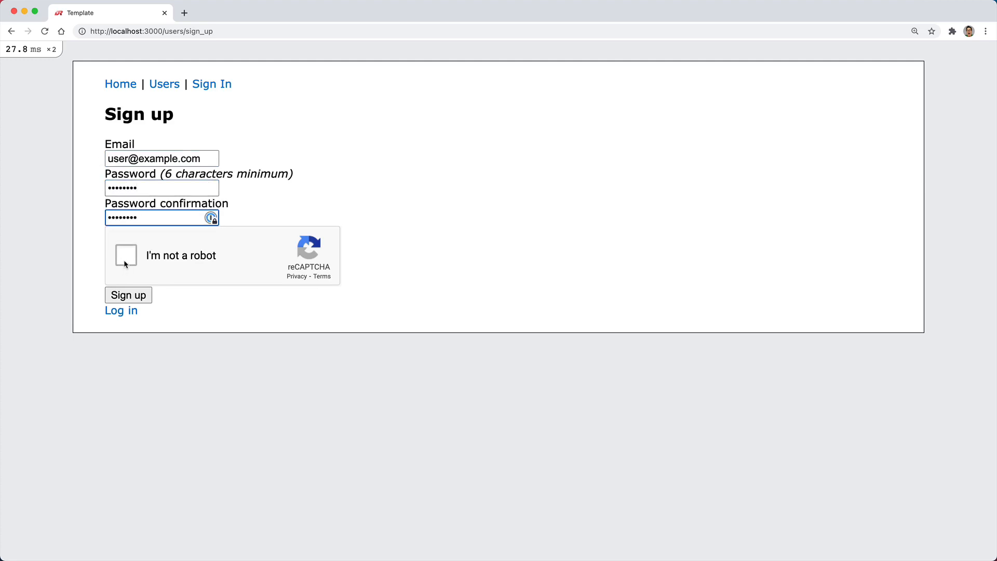
click(125, 255)
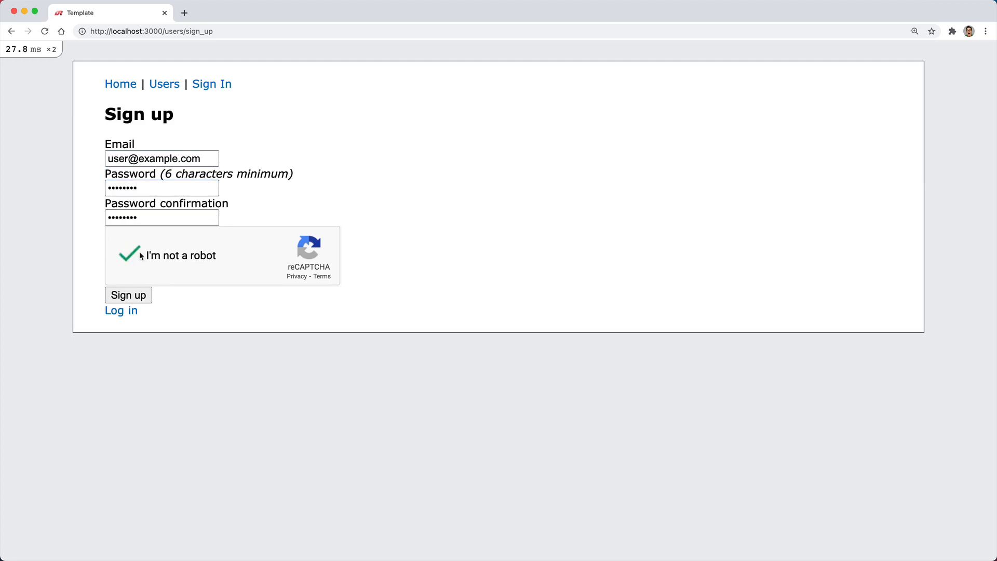
click(127, 294)
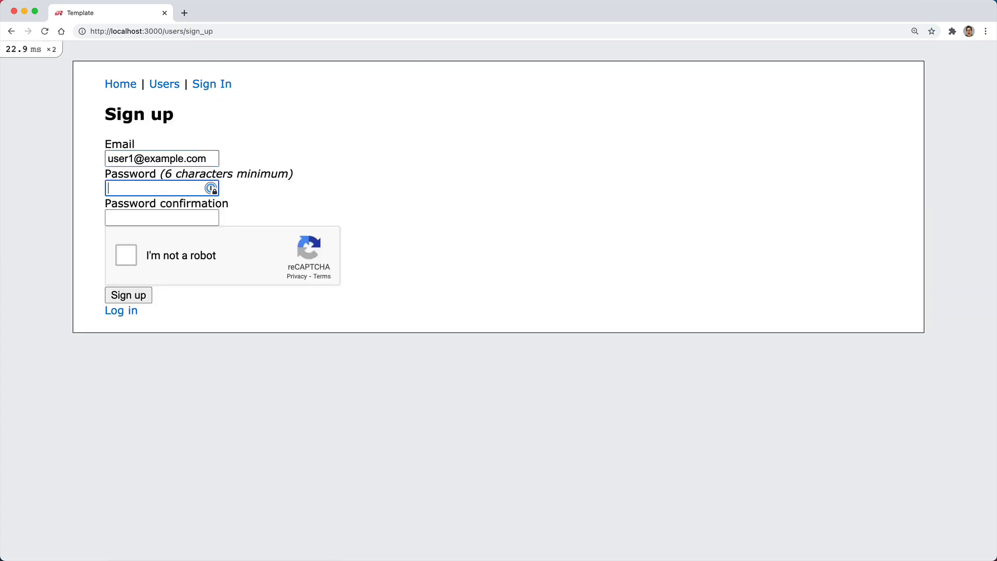
text(password)
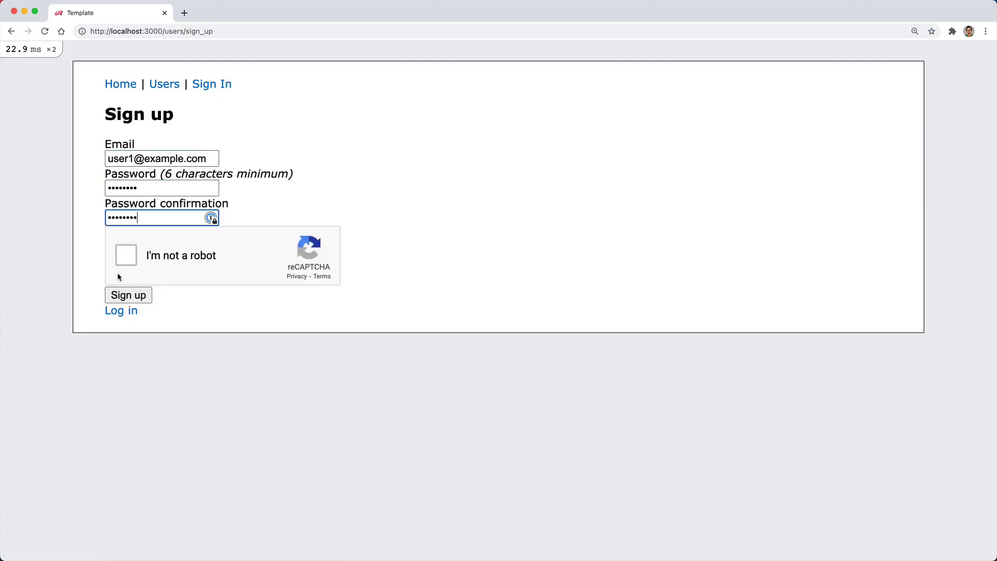
click(127, 295)
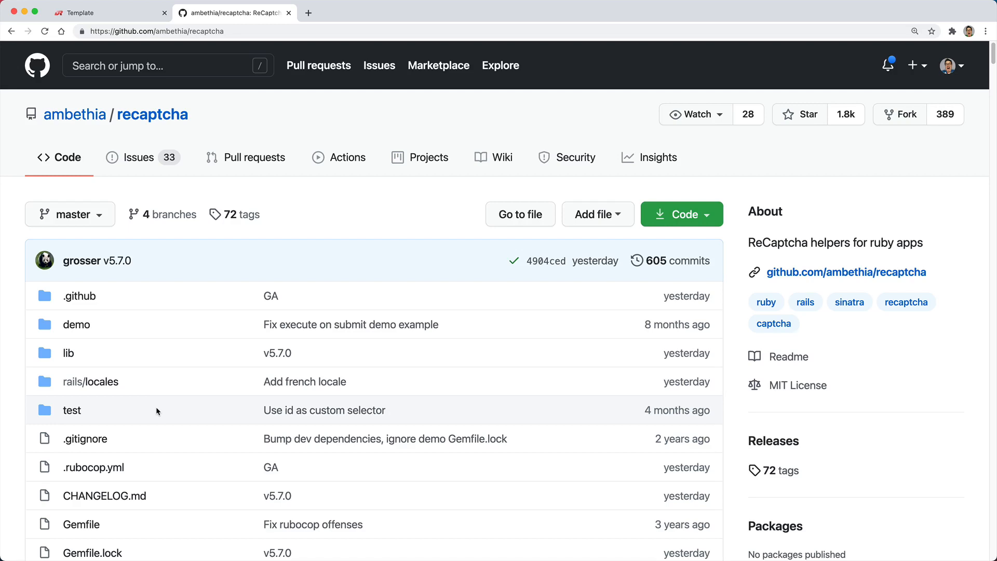
Step: Scroll through recaptcha.gemspec on GitHub to its runtime and development dependencies
scroll(down, 3)
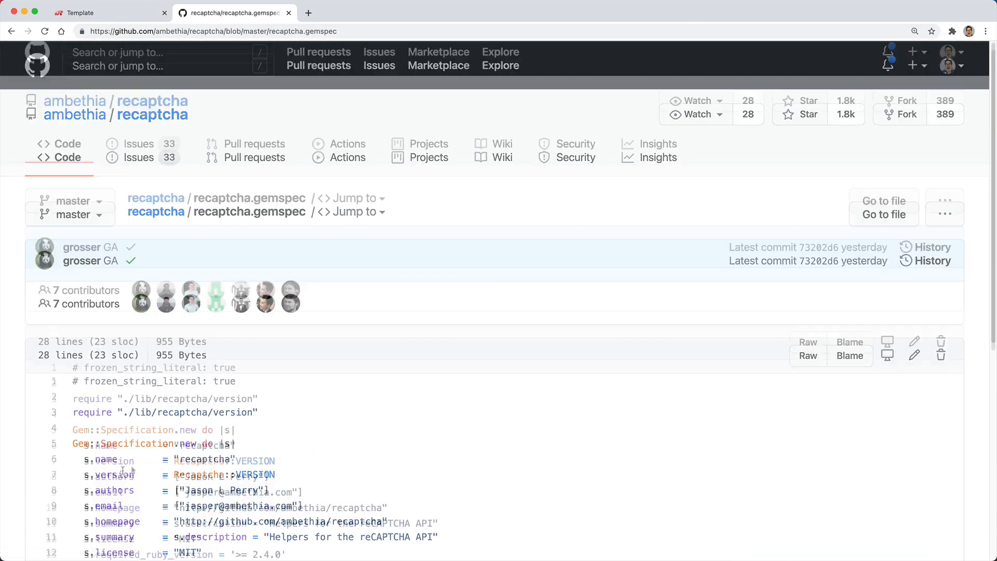
scroll(down, 3)
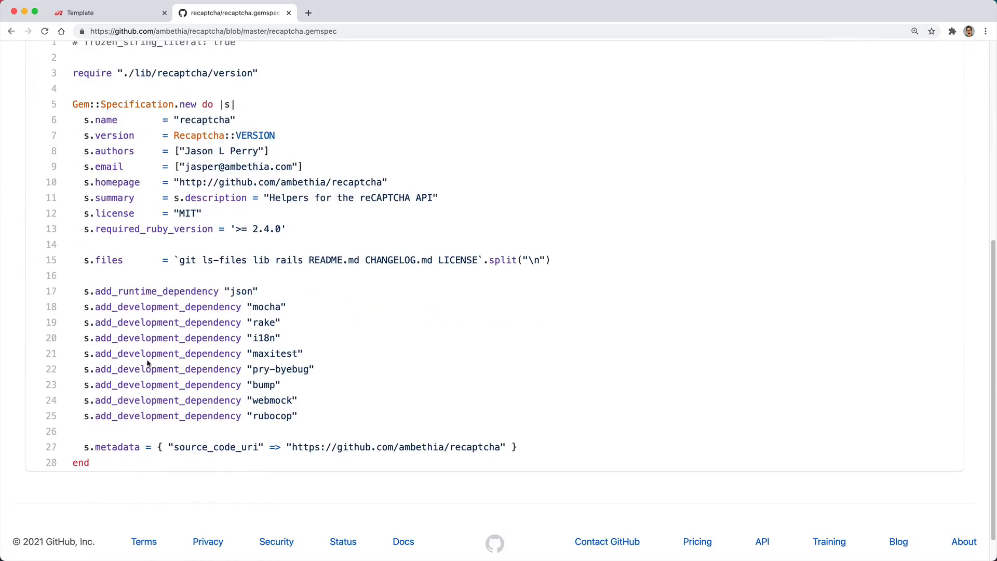